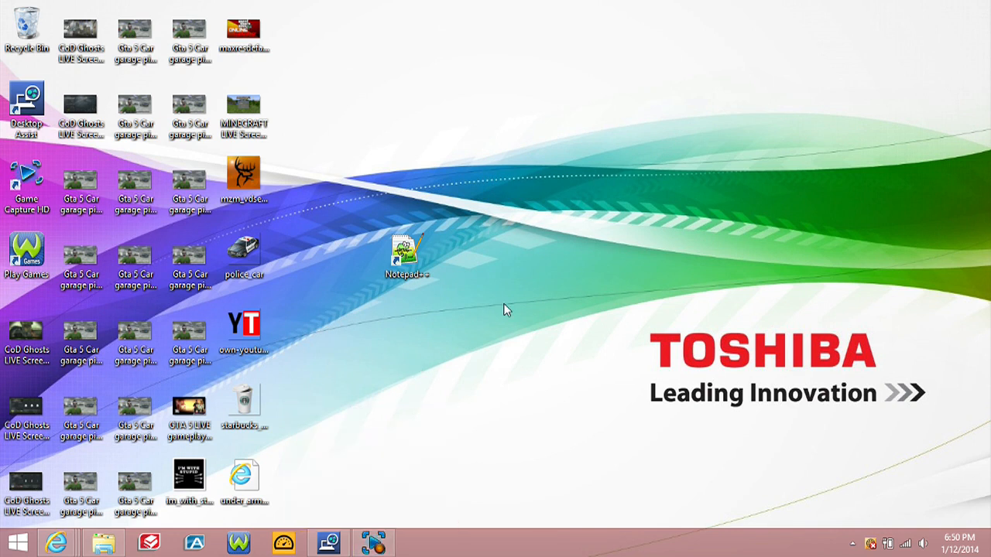
mouse_move(357, 331)
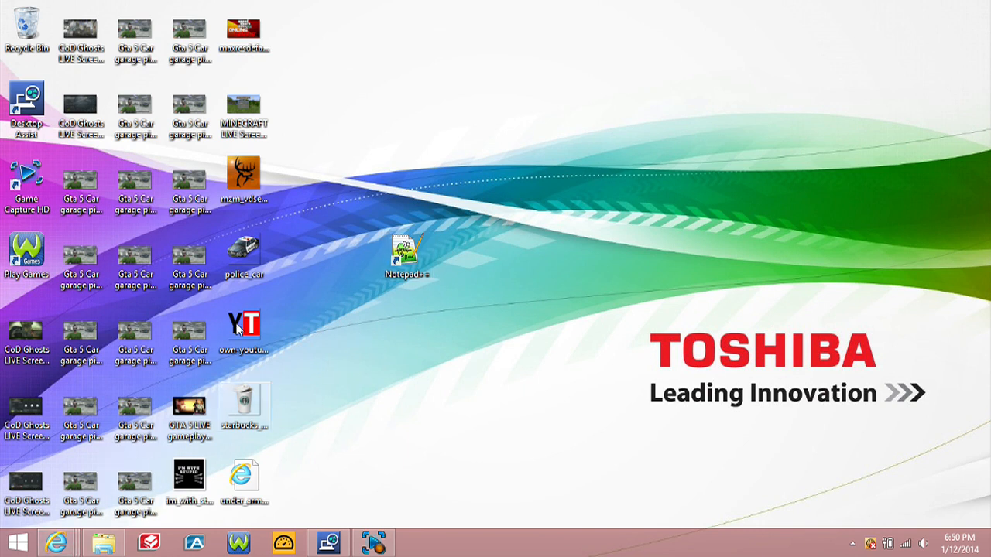
mouse_move(327, 320)
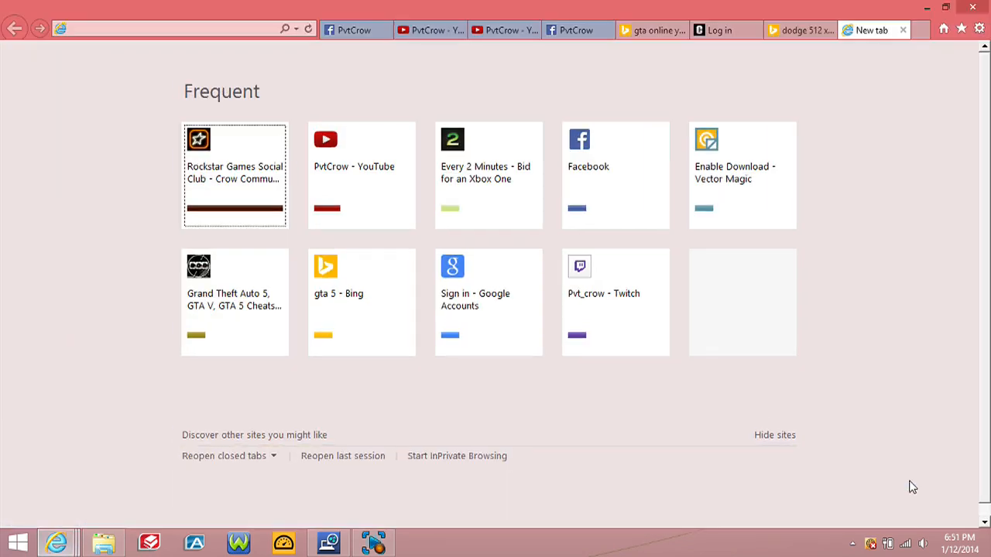
mouse_move(797, 30)
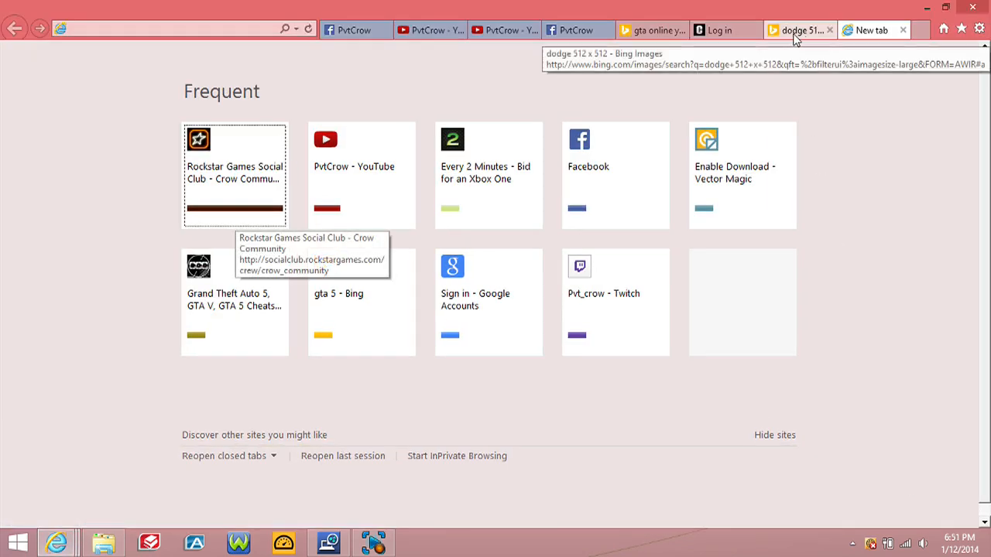
- Show the 'dodge 512 x 512' image results and open the Size and License filters
left_click(797, 30)
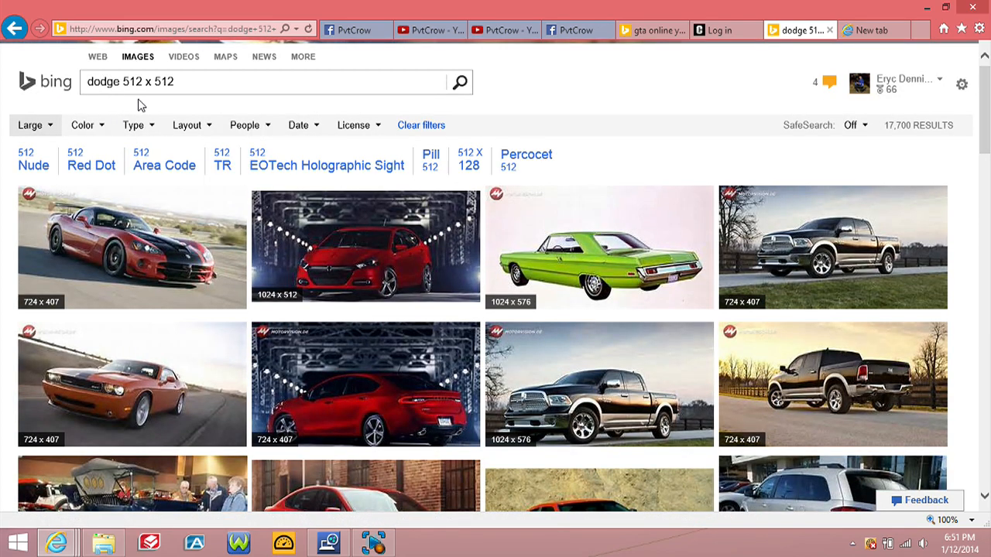
left_click(31, 125)
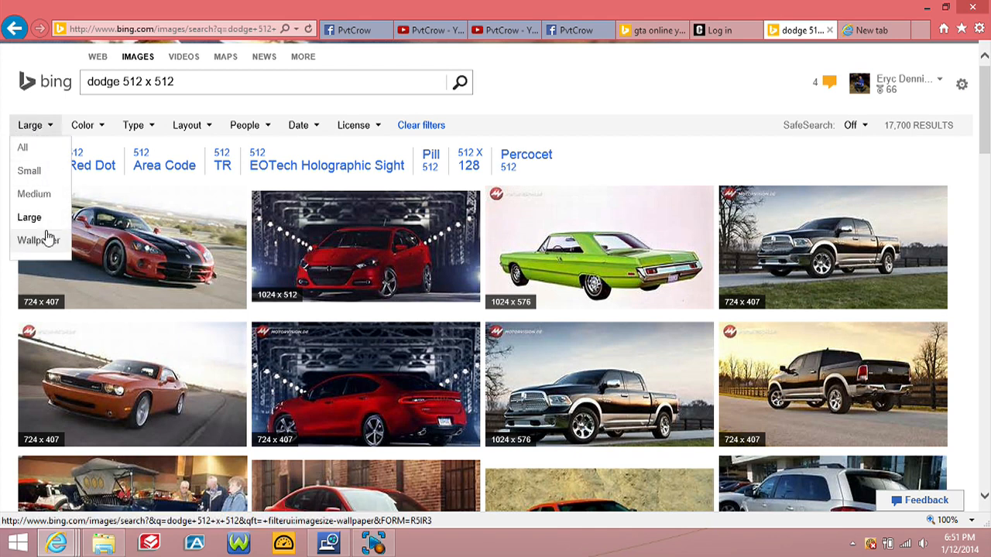
left_click(353, 124)
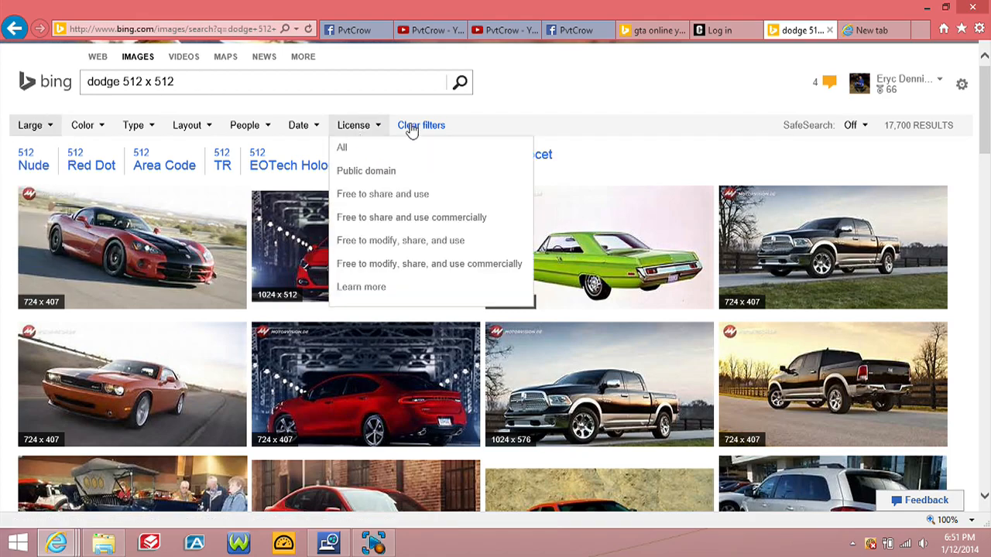
- Browse down through the large image results, then minimize the browser
scroll("down", 3)
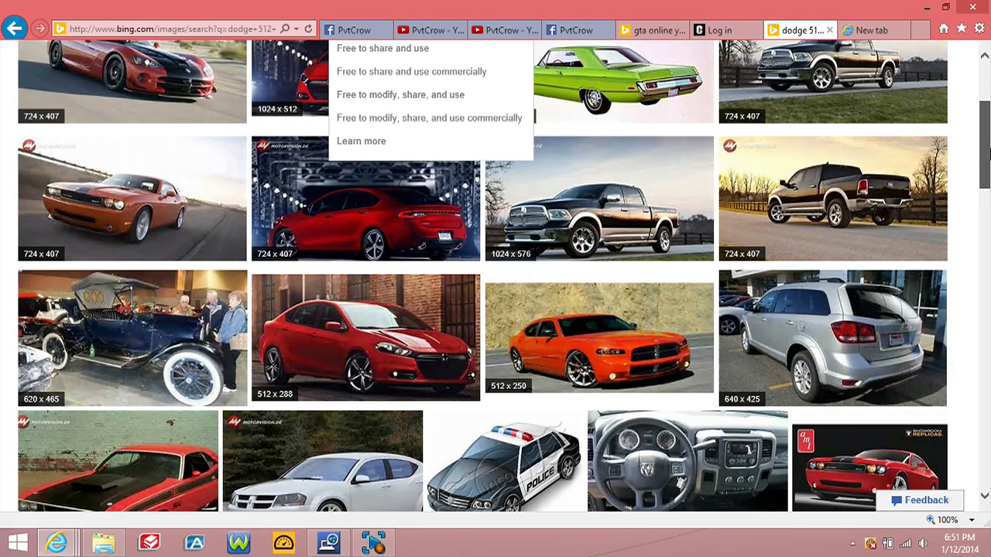
scroll("down", 3)
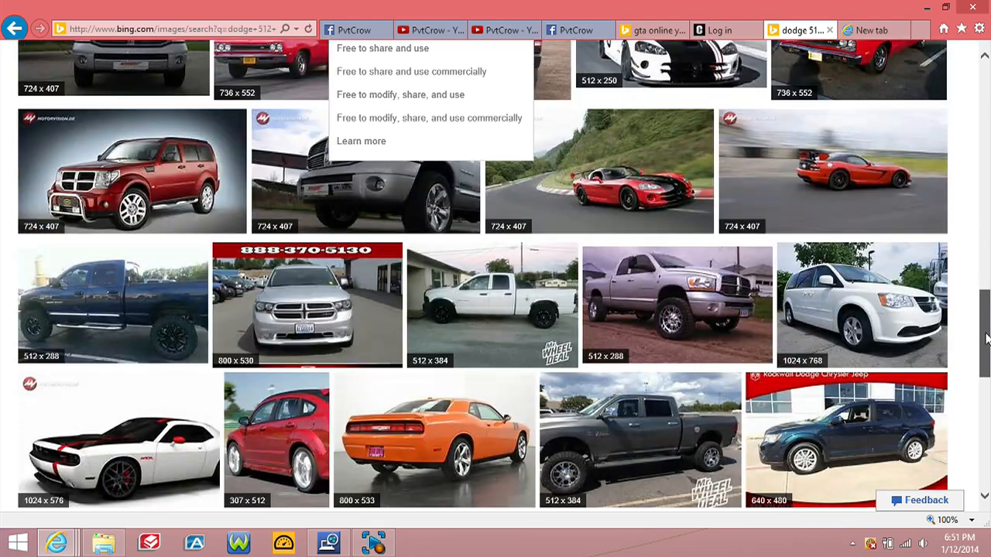
scroll("down", 3)
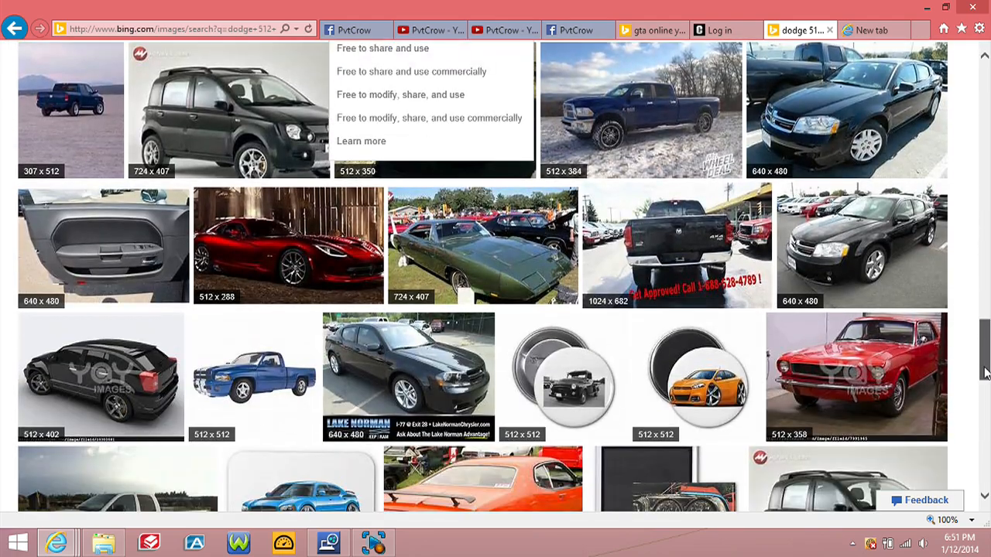
scroll("down", 3)
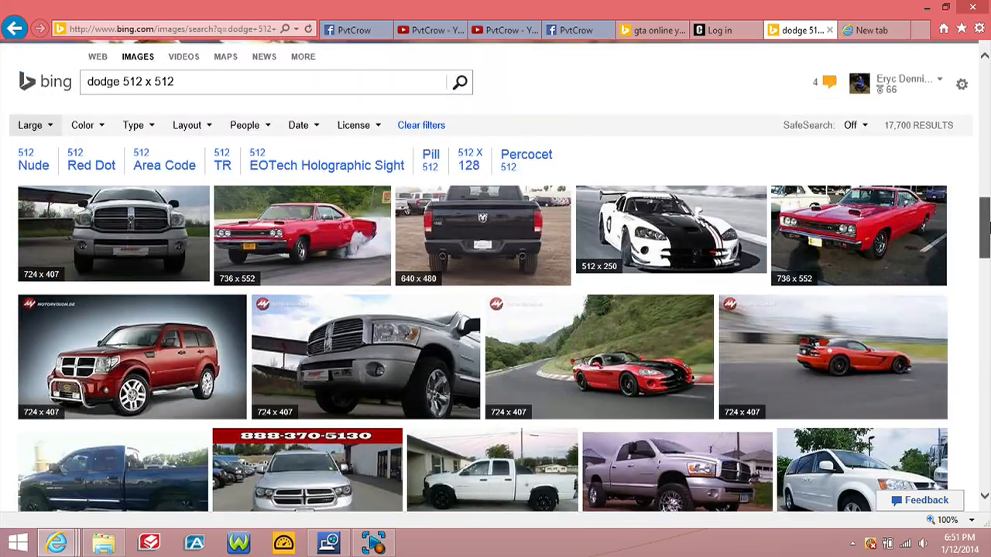
scroll("down", 3)
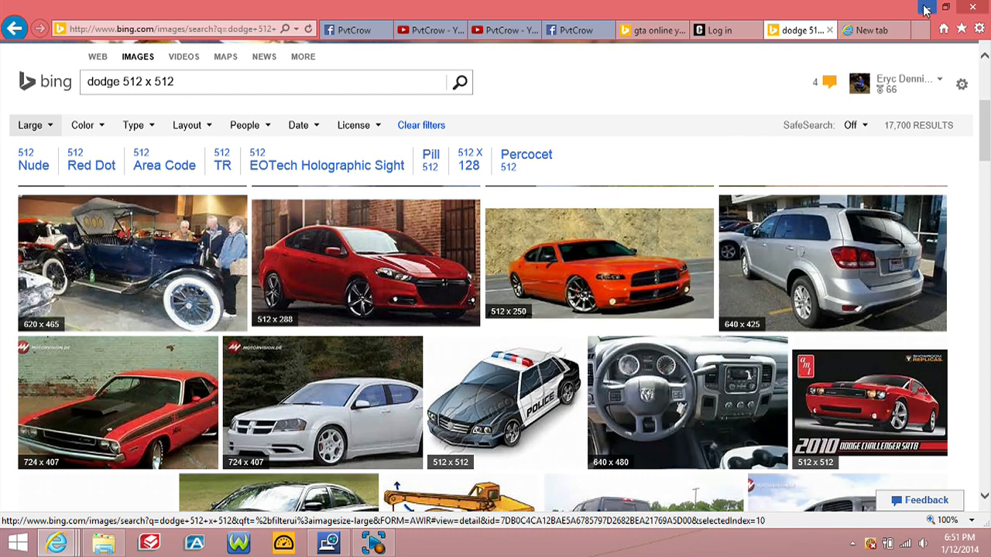
mouse_move(926, 9)
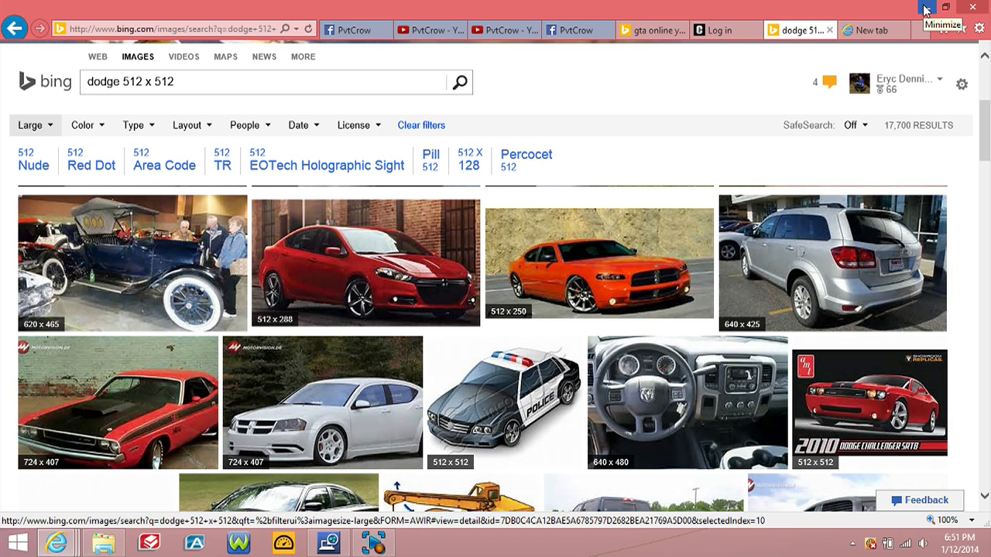
left_click(926, 7)
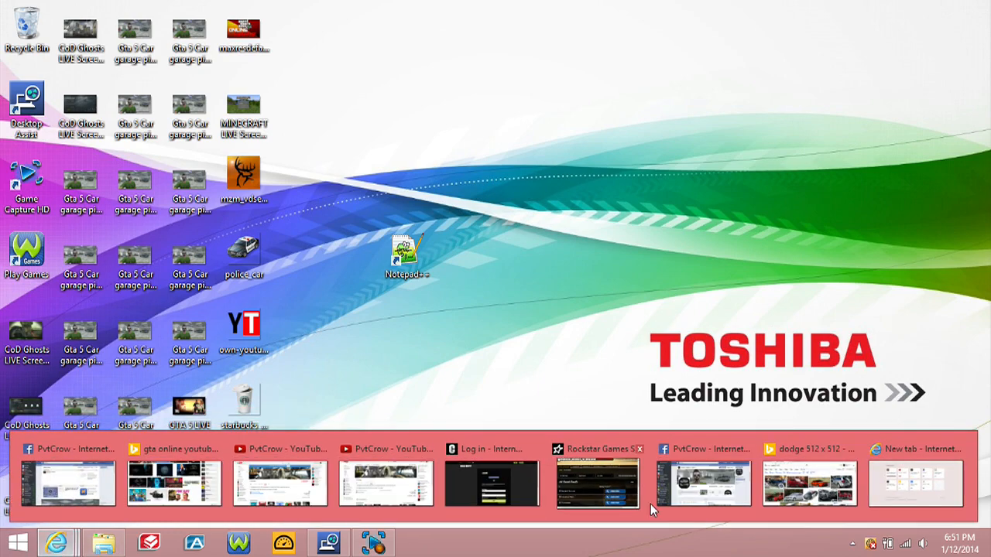
- Restore the browser's new tab page and go to the Vector Magic home page
left_click(914, 483)
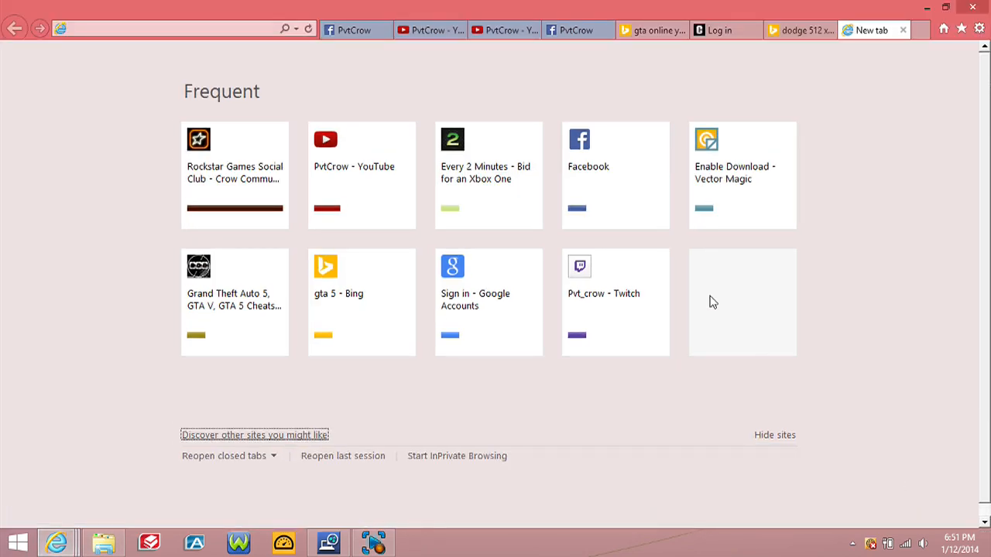
mouse_move(732, 172)
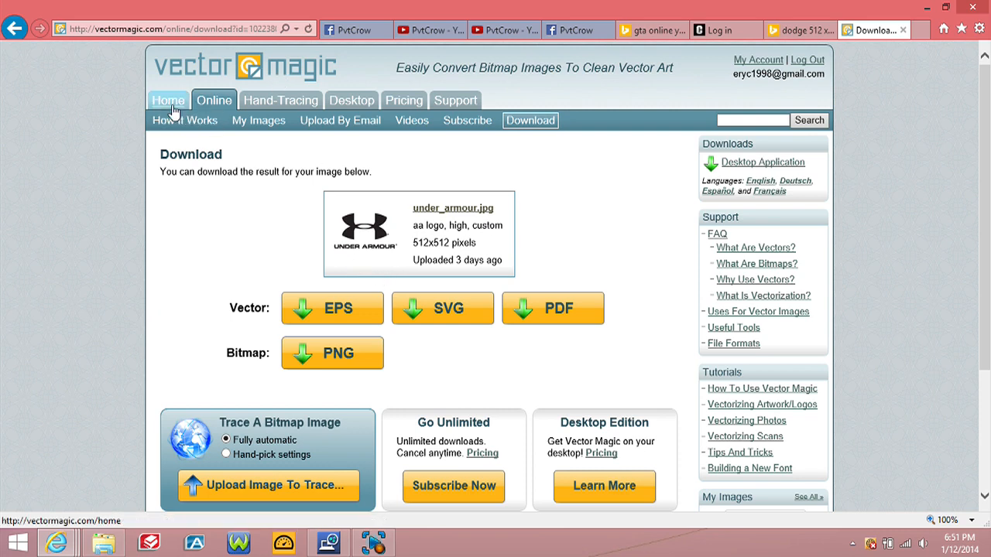
left_click(168, 100)
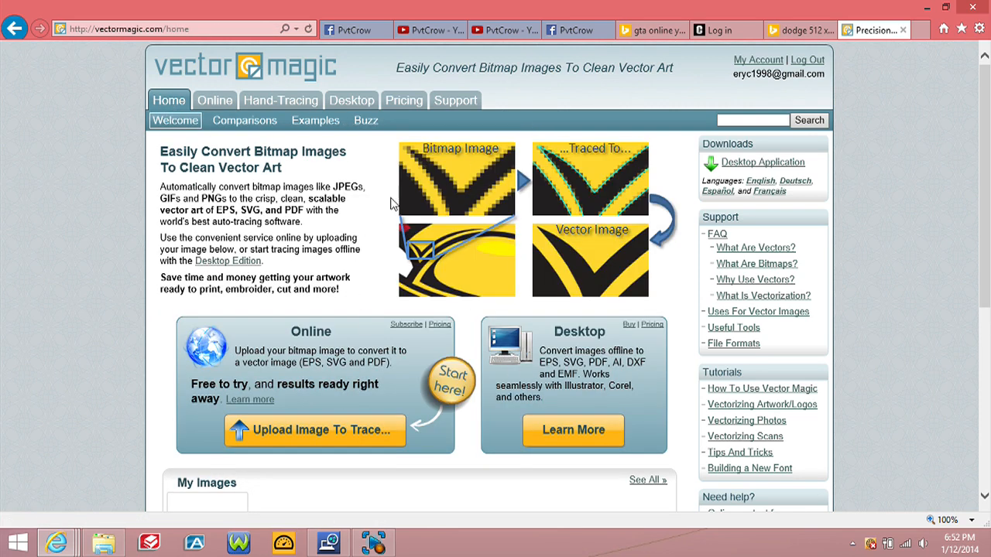
mouse_move(435, 217)
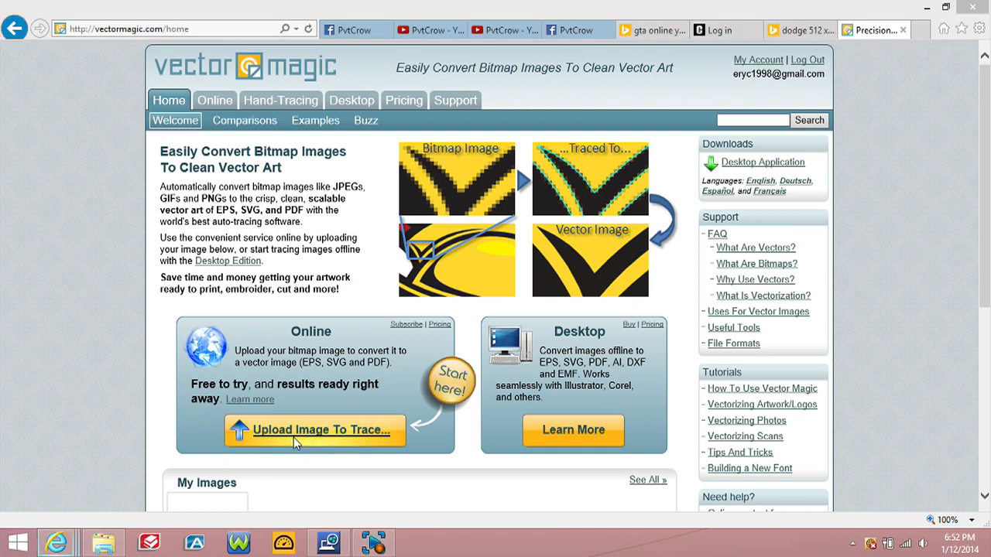
- Upload police_car.png from the Desktop to Vector Magic for tracing
left_click(313, 429)
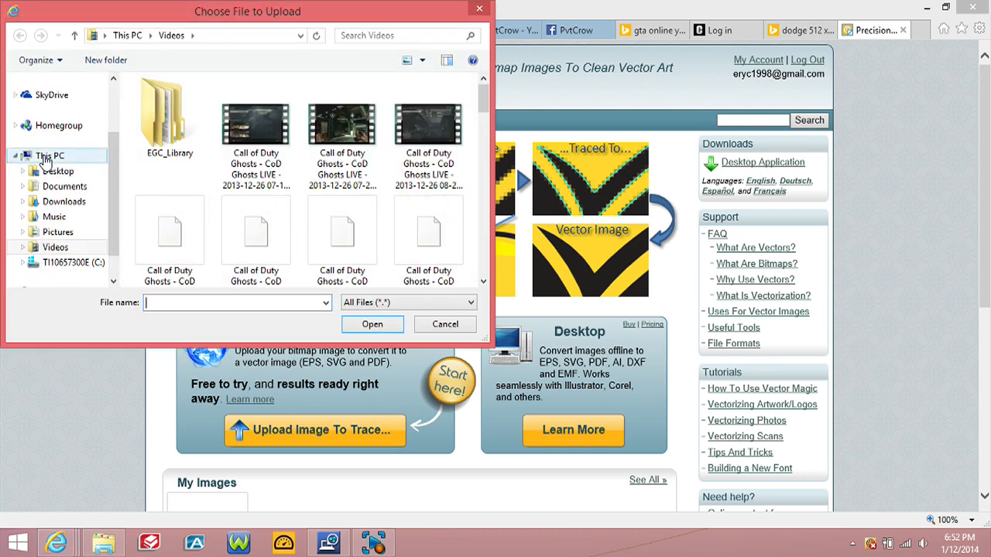
left_click(58, 171)
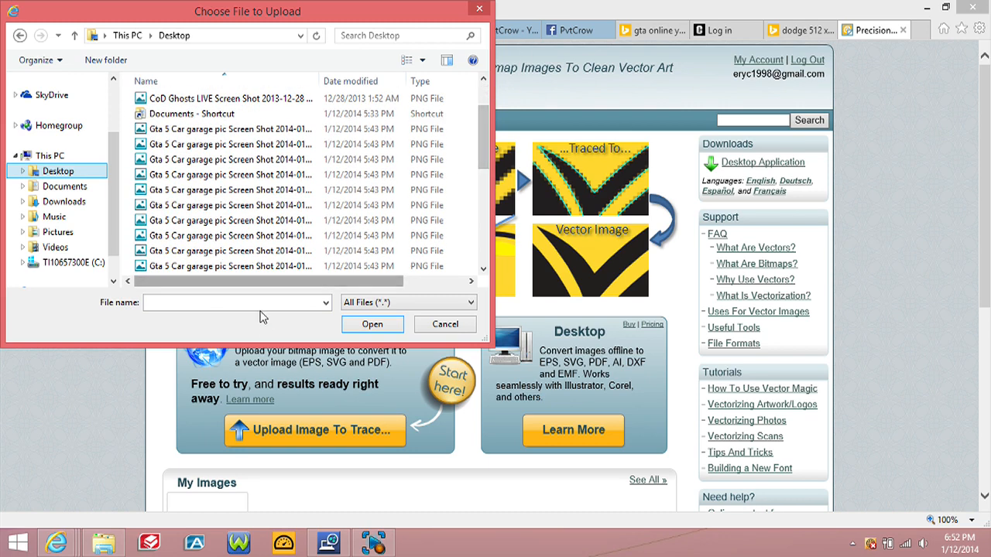
type("pol")
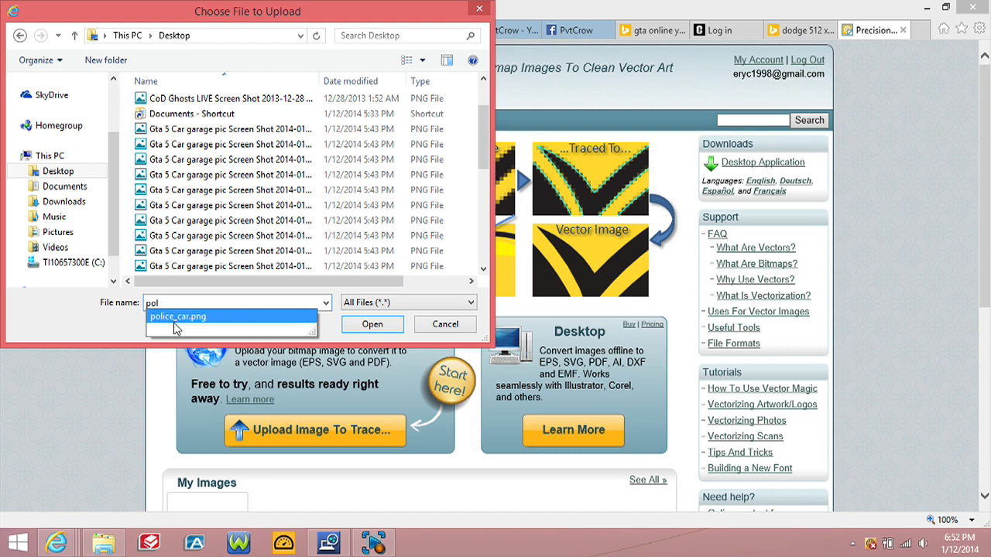
left_click(177, 316)
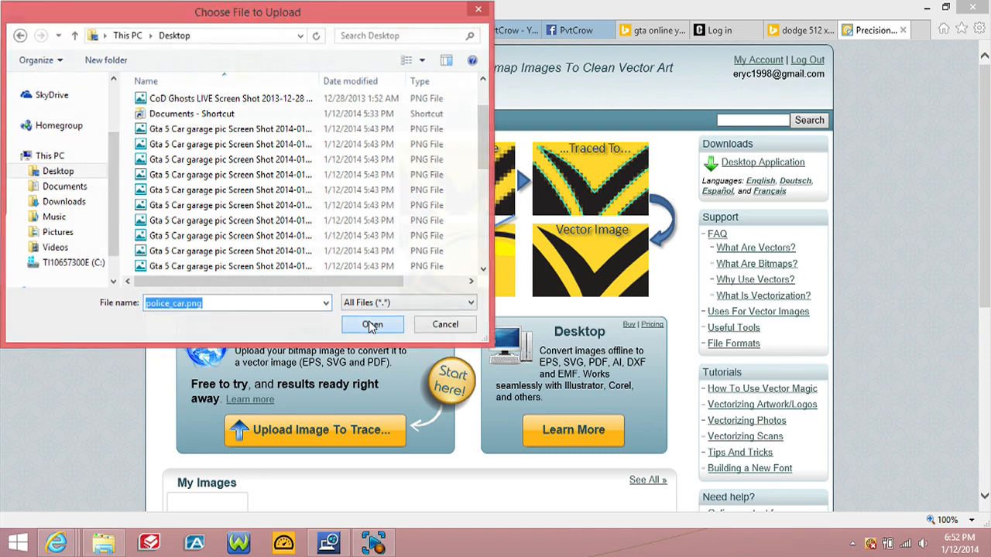
left_click(372, 324)
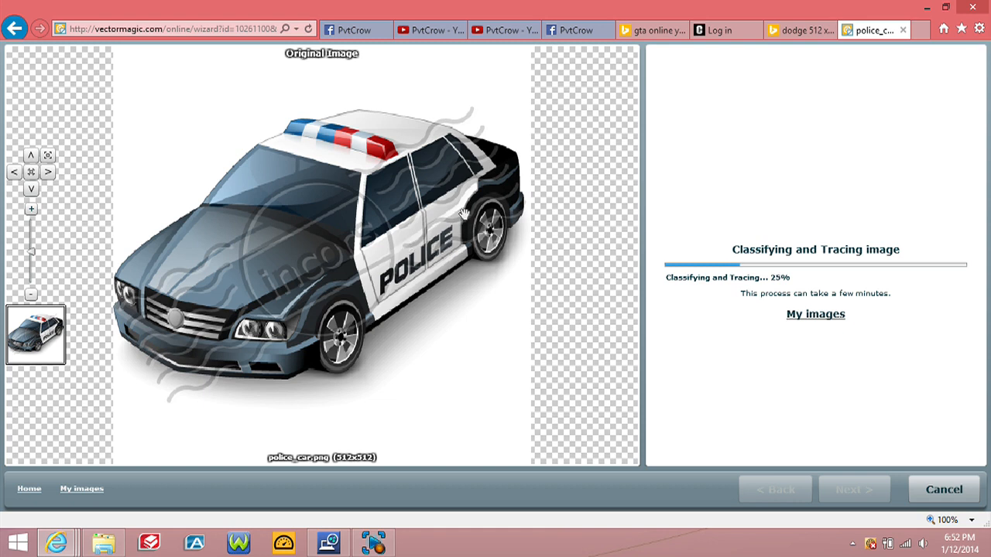
mouse_move(465, 322)
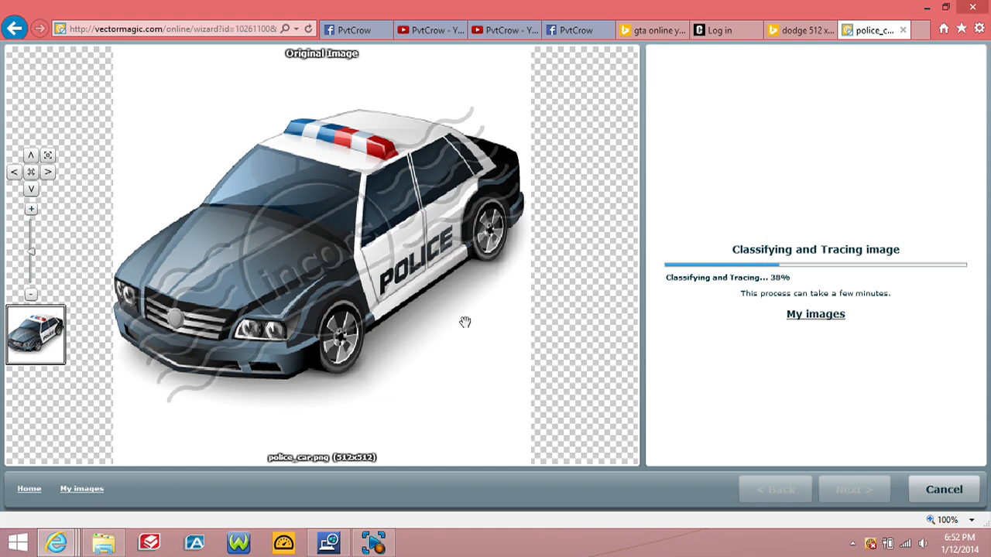
mouse_move(763, 216)
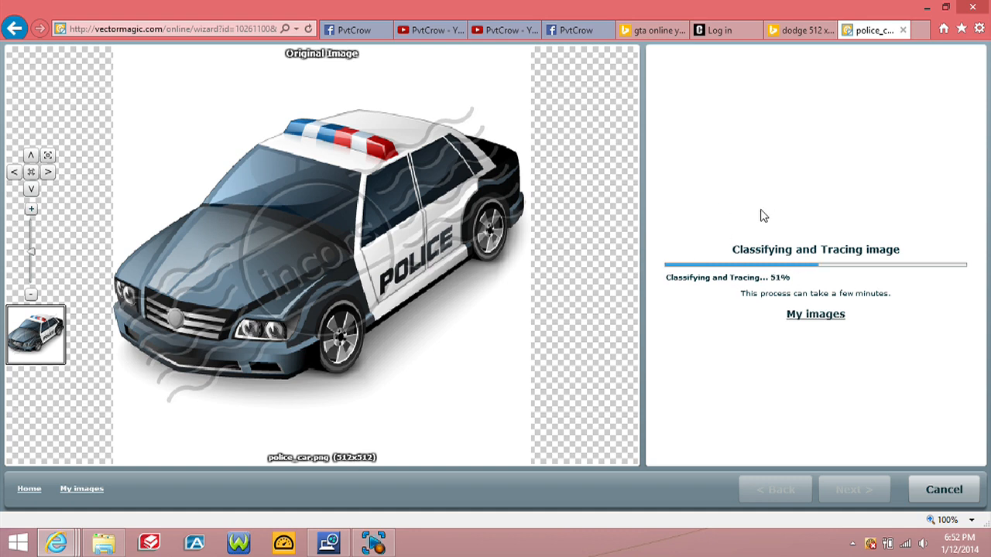
mouse_move(757, 217)
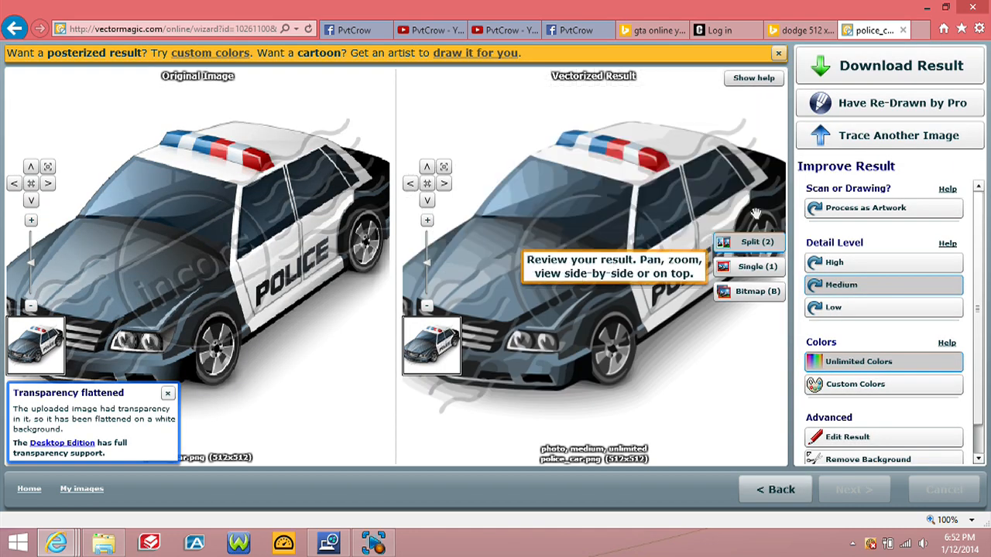
mouse_move(706, 389)
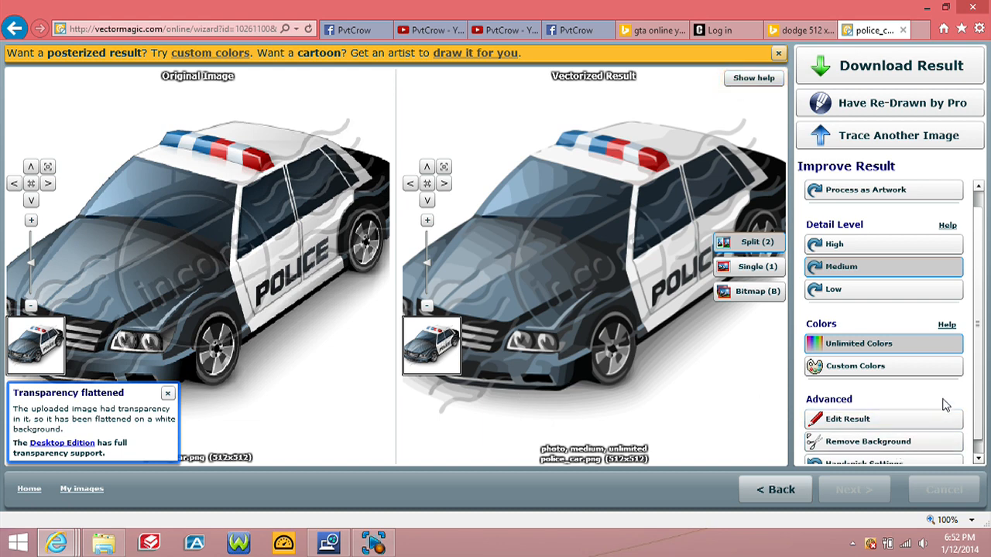
scroll("down", 3)
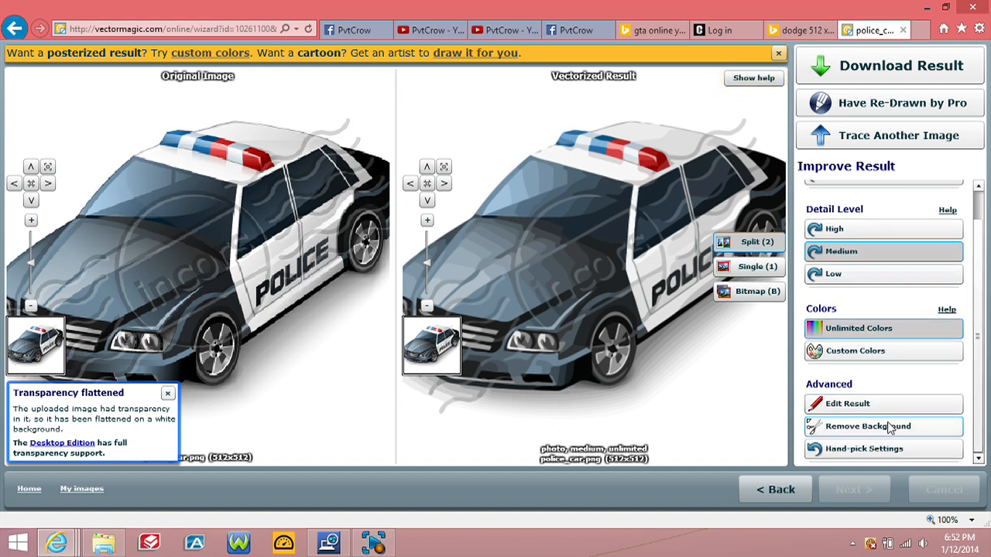
left_click(867, 426)
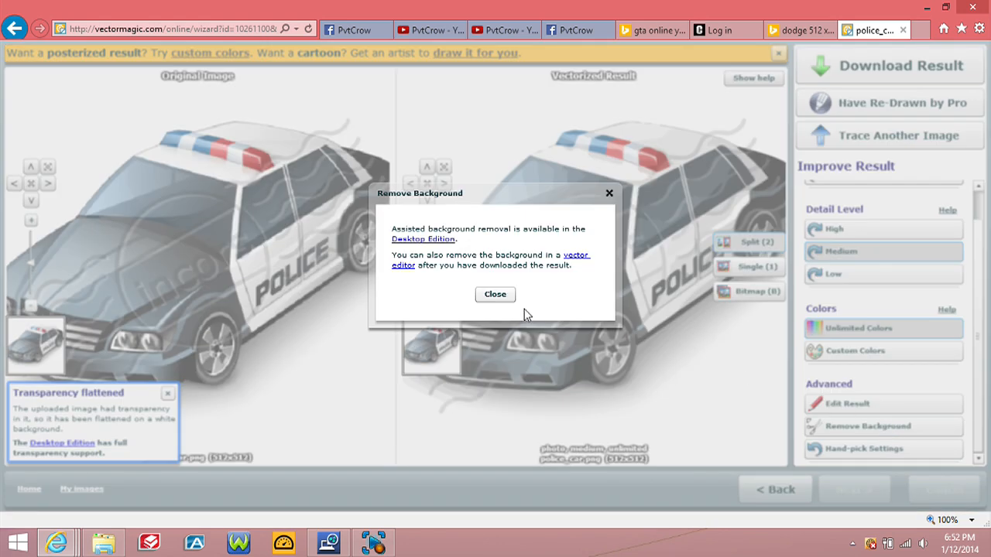
left_click(495, 294)
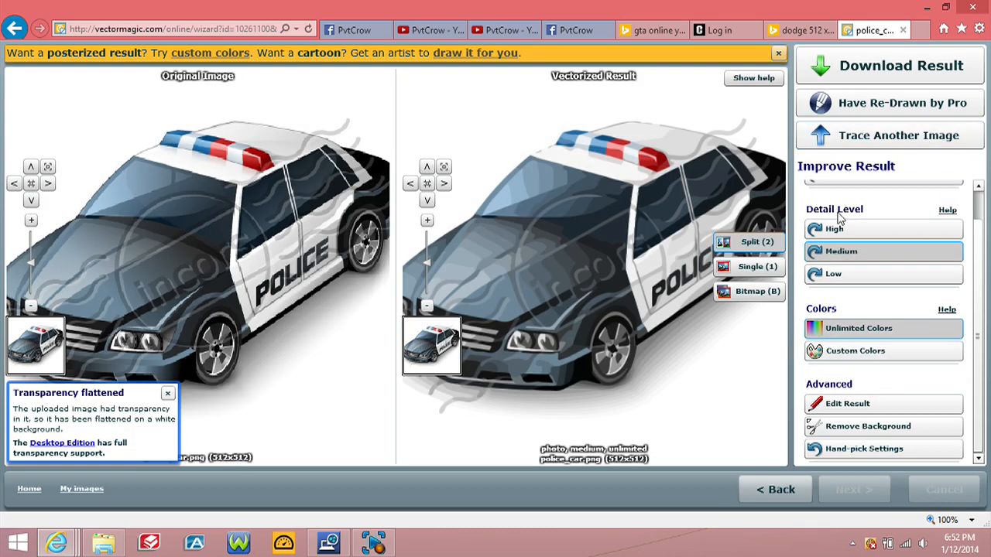
mouse_move(972, 236)
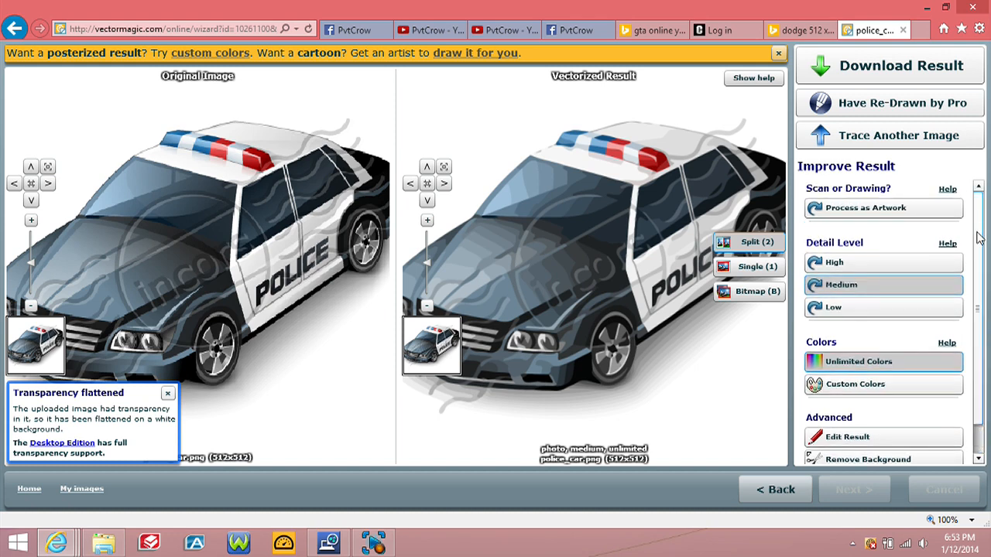
scroll("down", 3)
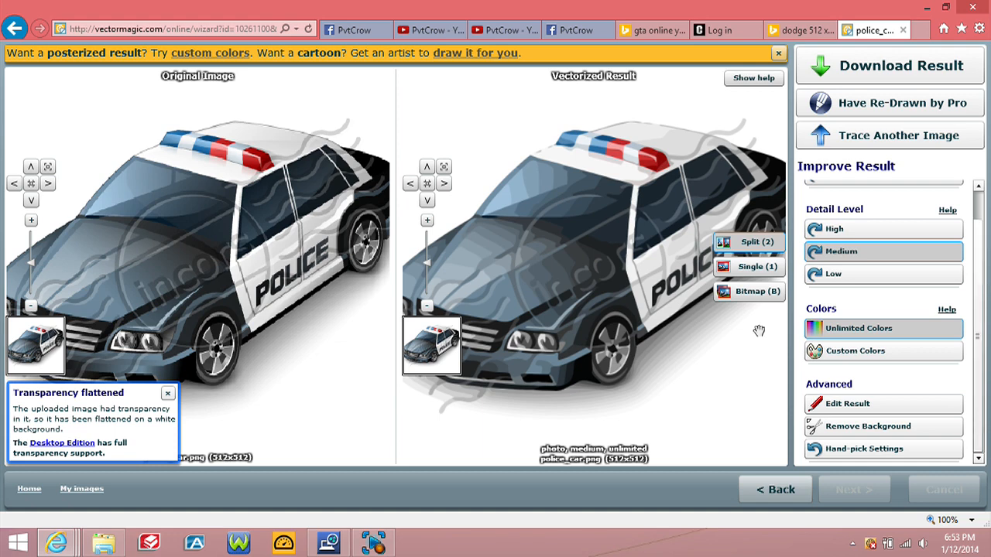
mouse_move(784, 108)
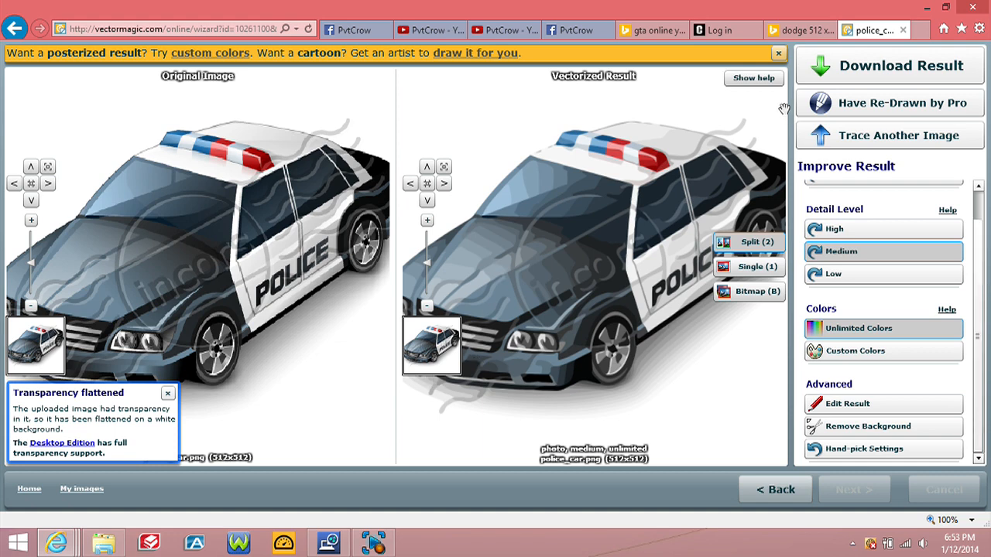
mouse_move(731, 340)
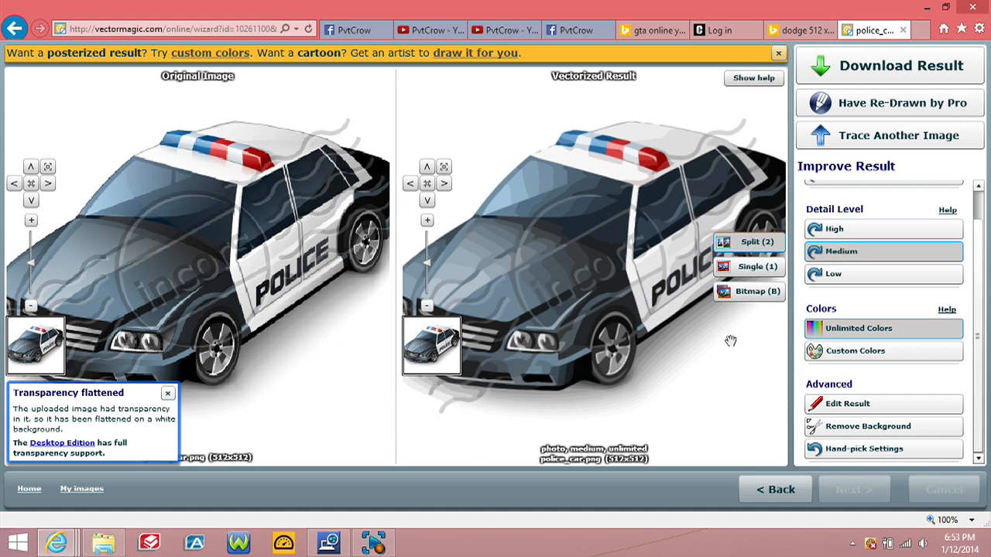
mouse_move(780, 441)
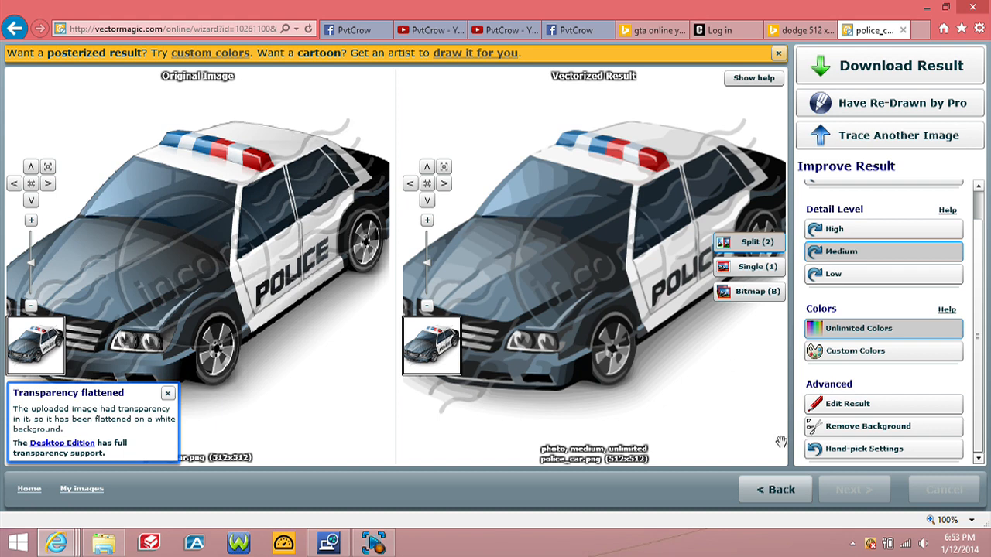
mouse_move(952, 296)
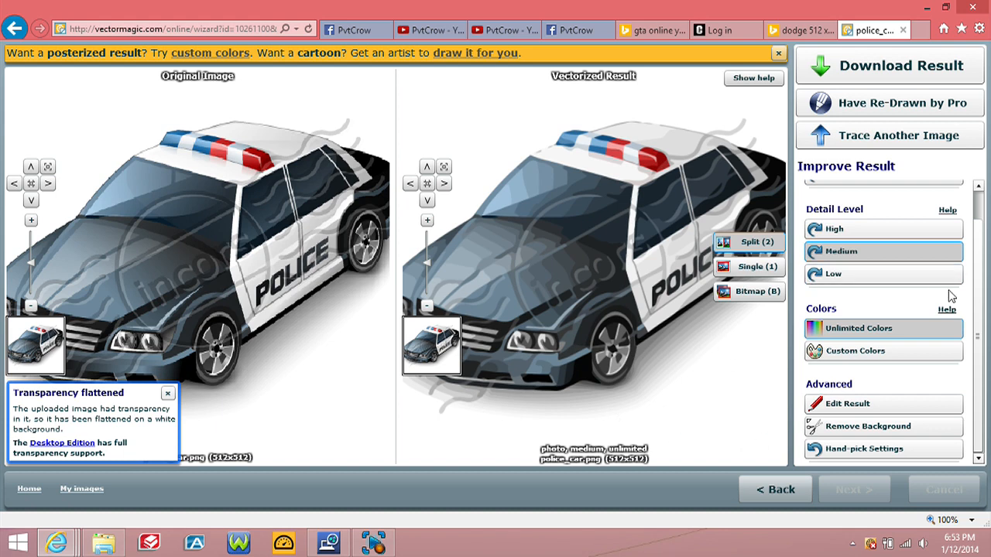
- View the Custom Colors palettes, then step back to the image-type question
left_click(854, 351)
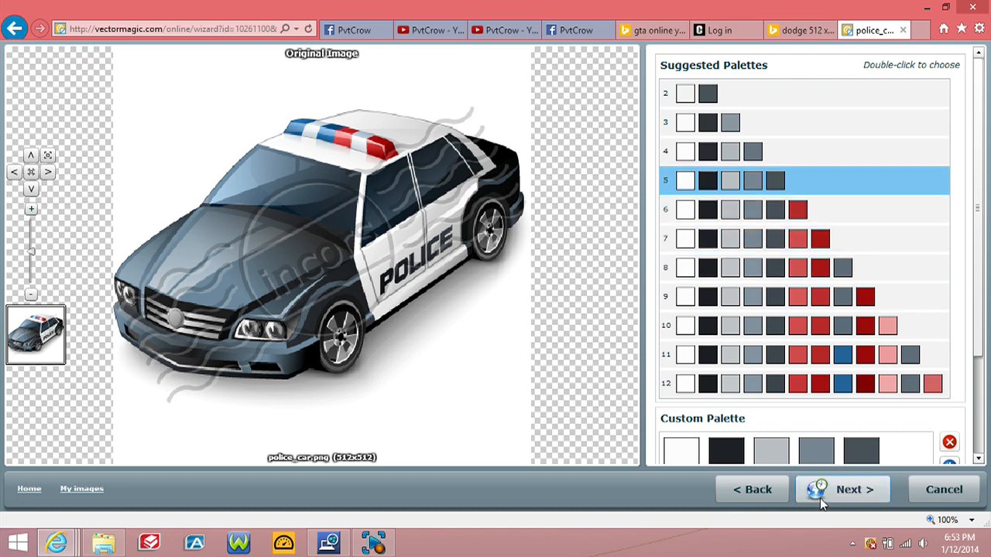
left_click(841, 489)
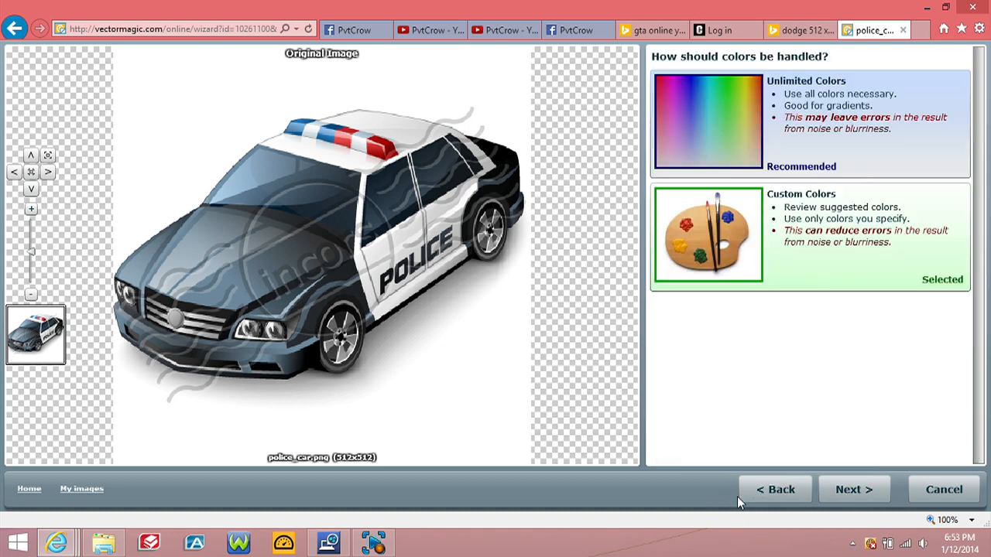
left_click(842, 489)
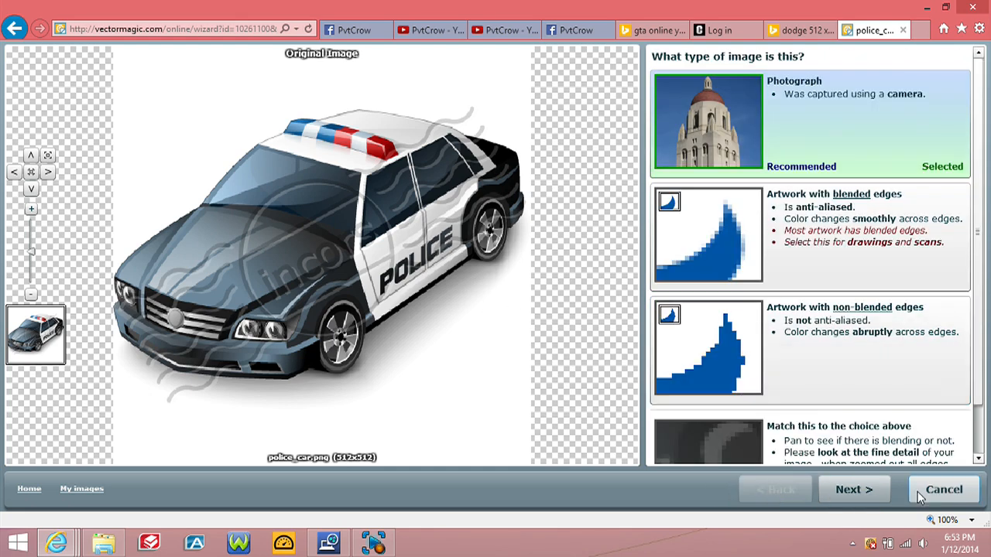
- Cancel the wizard to return to the traced result and choose Download Result
left_click(943, 489)
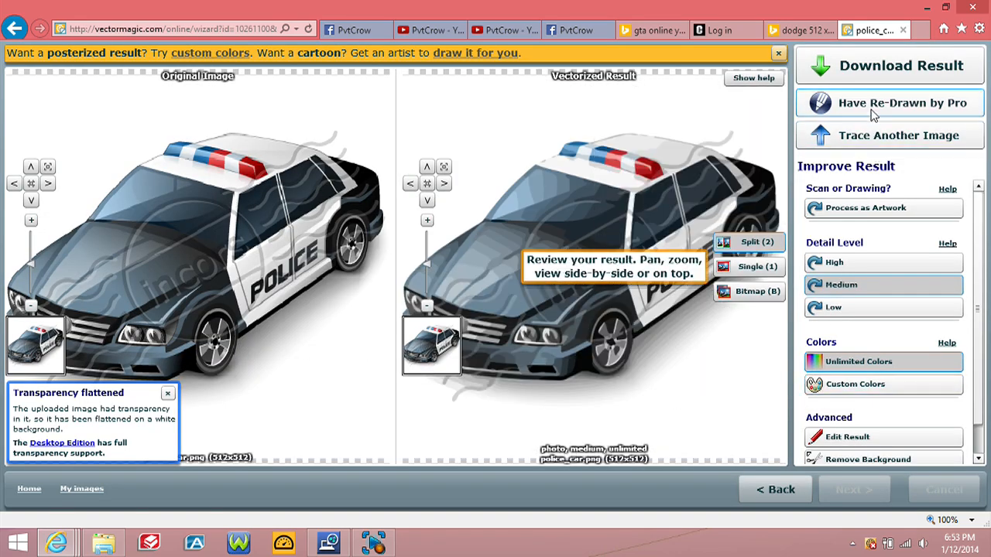
mouse_move(848, 68)
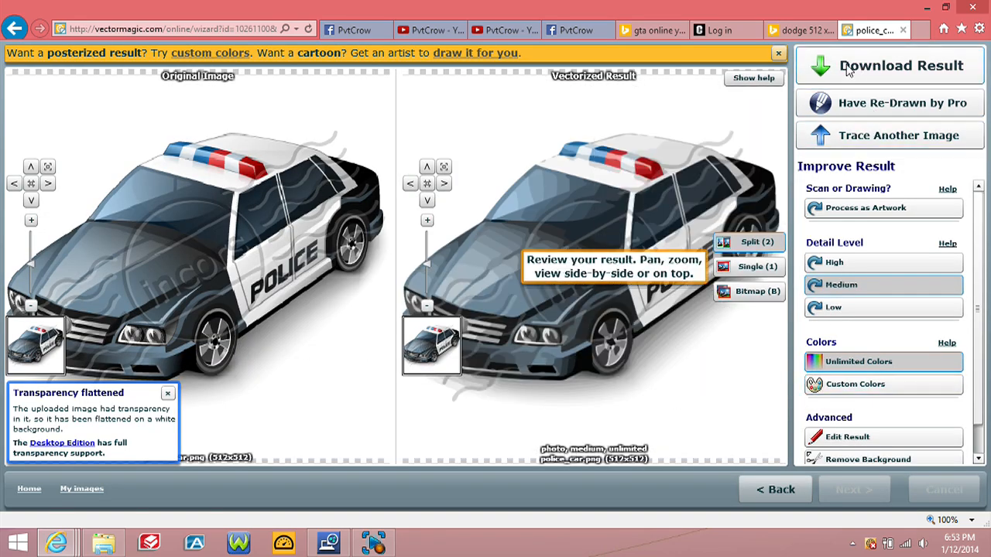
left_click(902, 65)
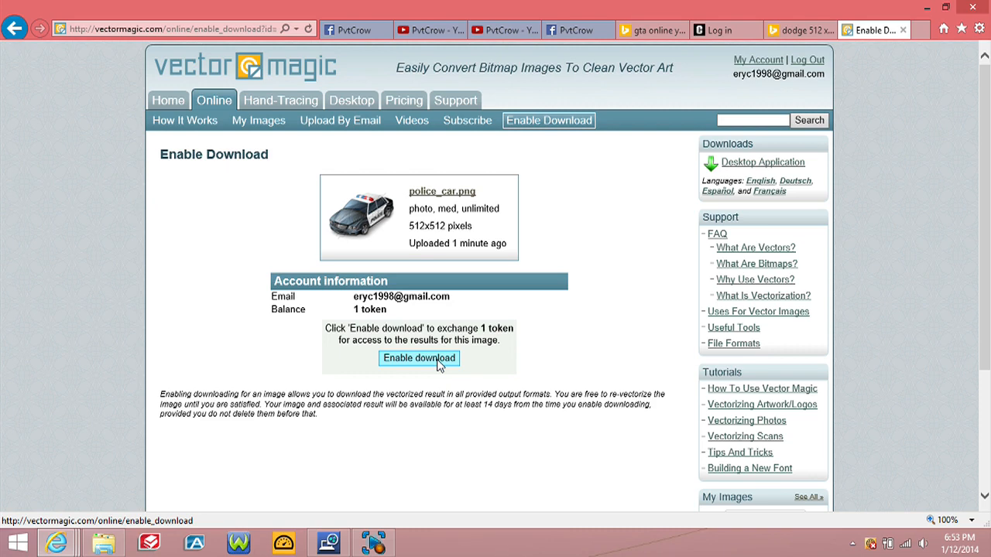
- Spend a token to enable download, then save the trace as police_car.svg
left_click(419, 357)
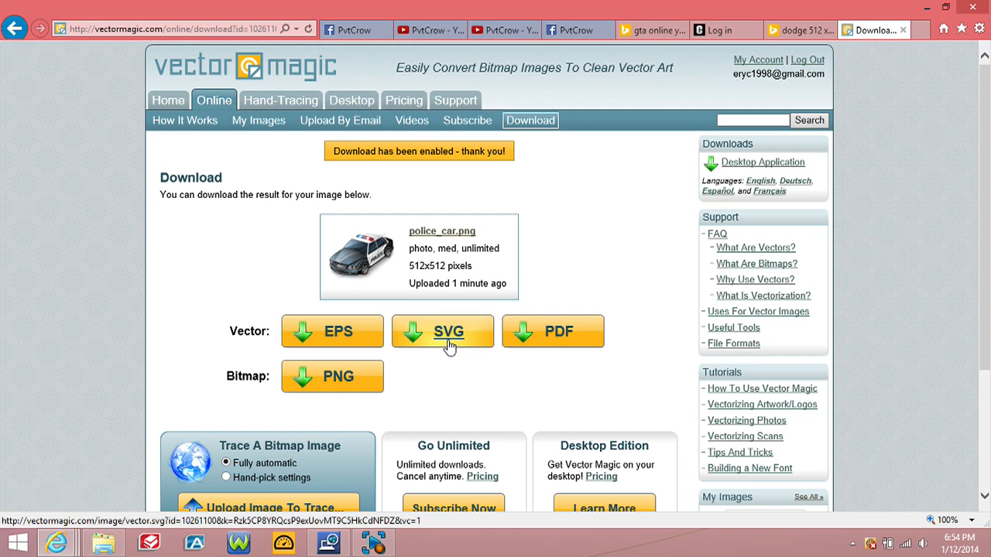
mouse_move(438, 348)
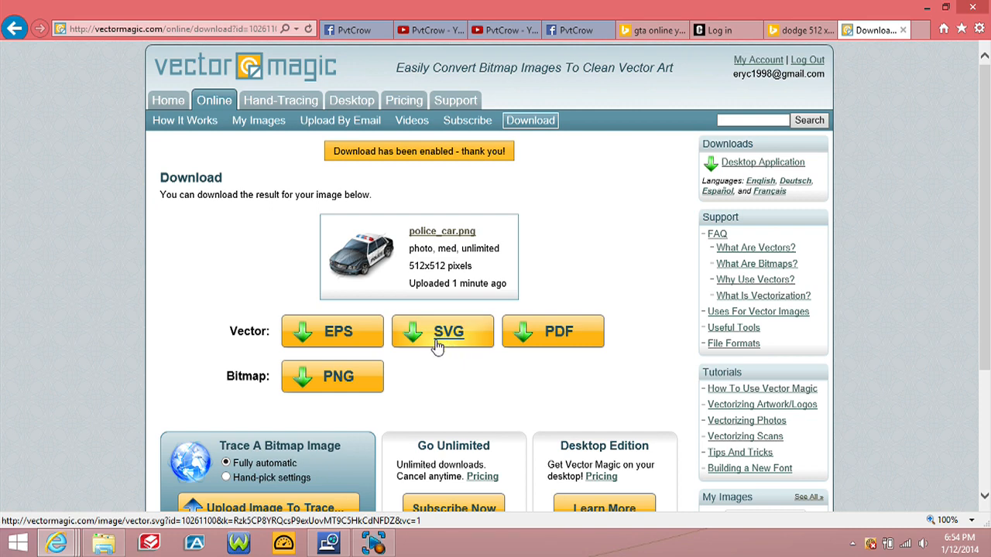
left_click(442, 331)
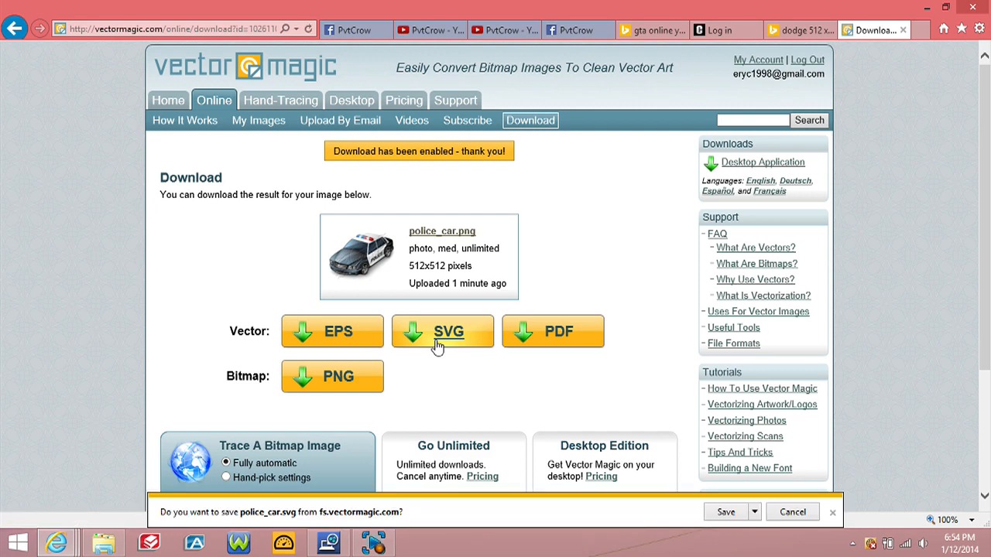
mouse_move(733, 544)
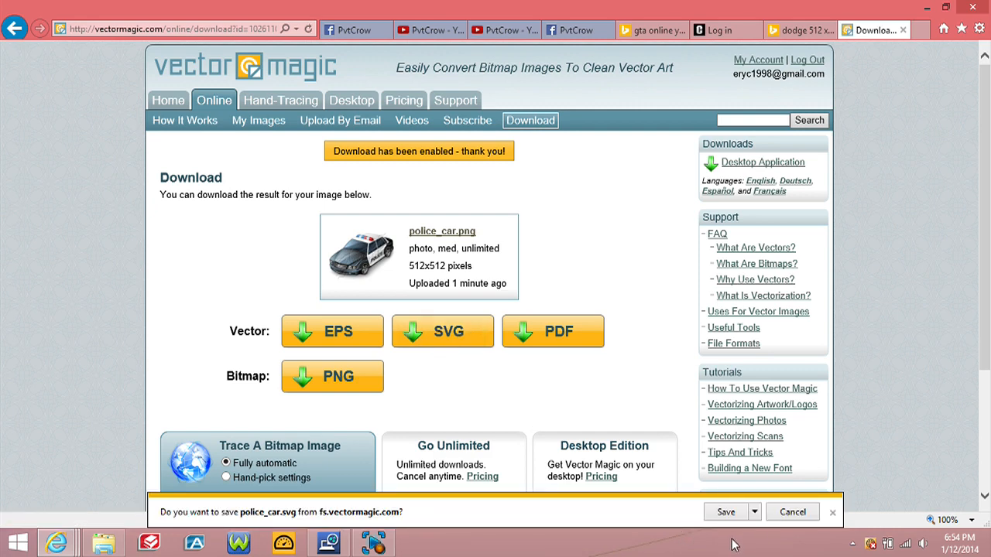
left_click(725, 511)
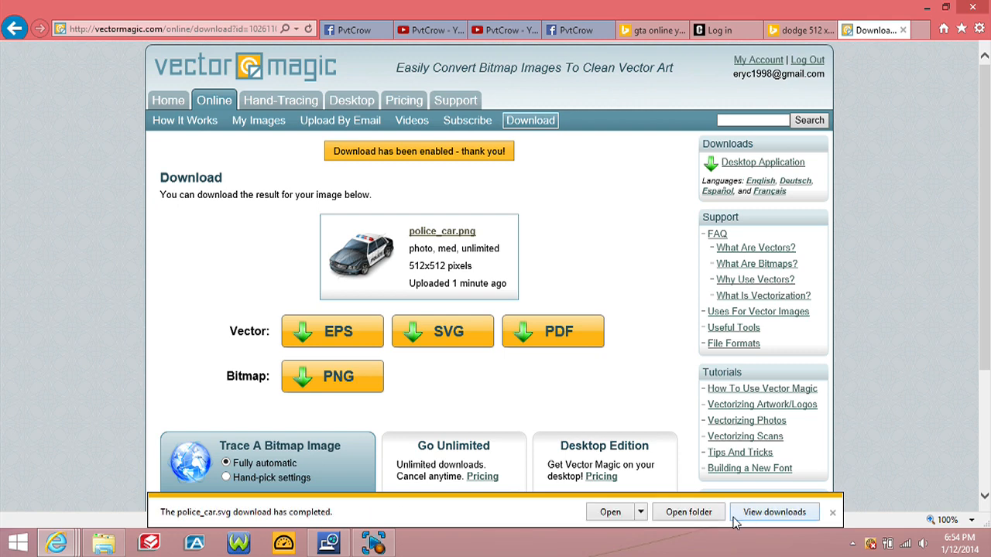
mouse_move(642, 400)
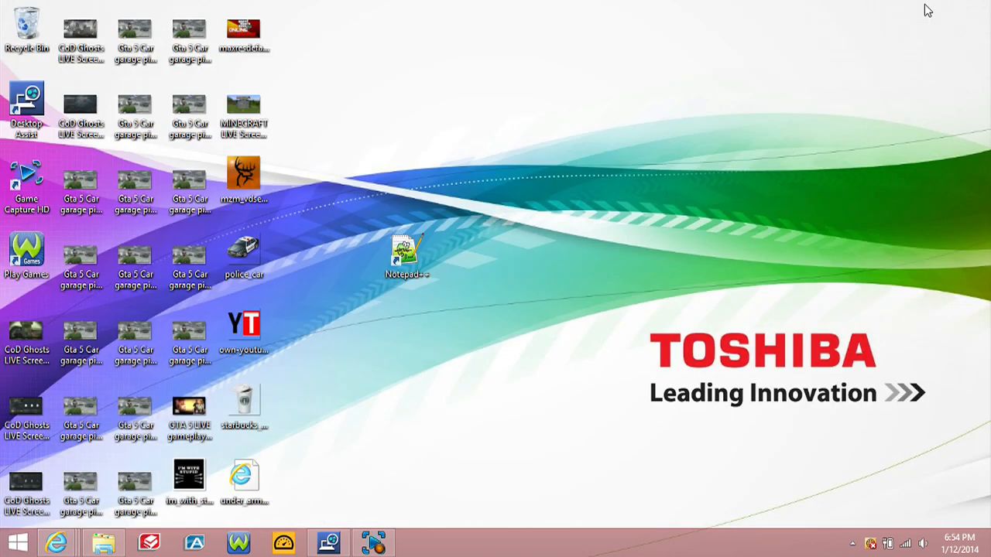
mouse_move(270, 458)
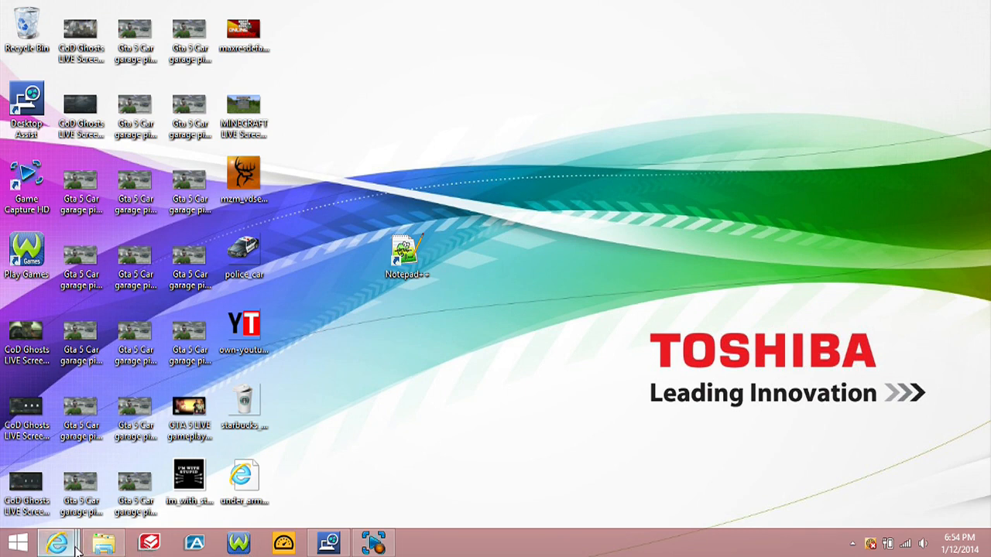
- Restore Internet Explorer and save the police car SVG download a second time
left_click(56, 541)
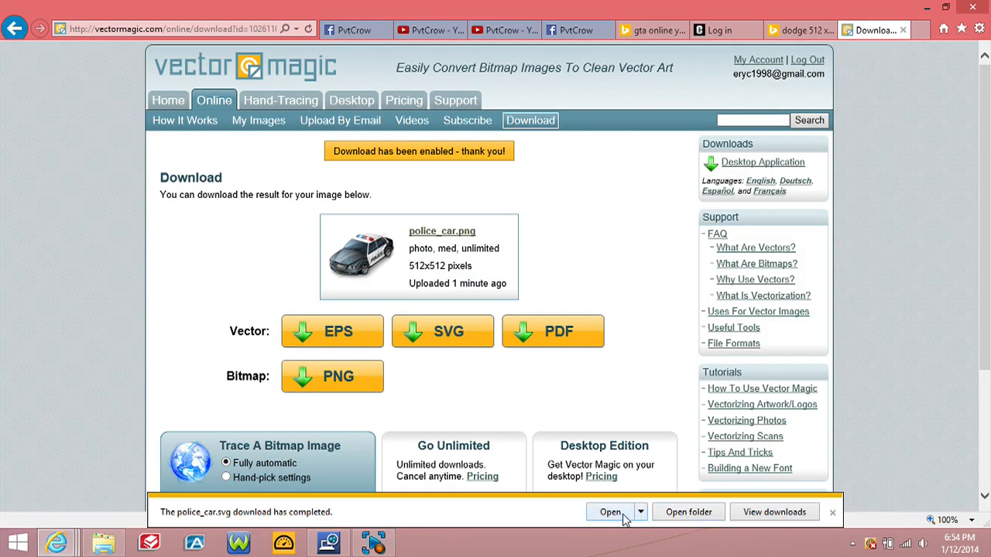
left_click(640, 511)
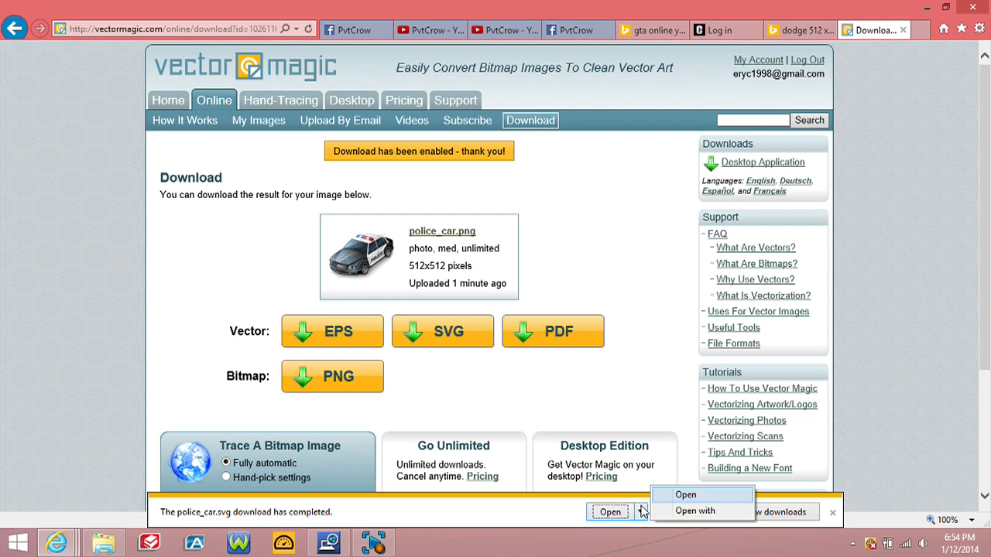
left_click(442, 331)
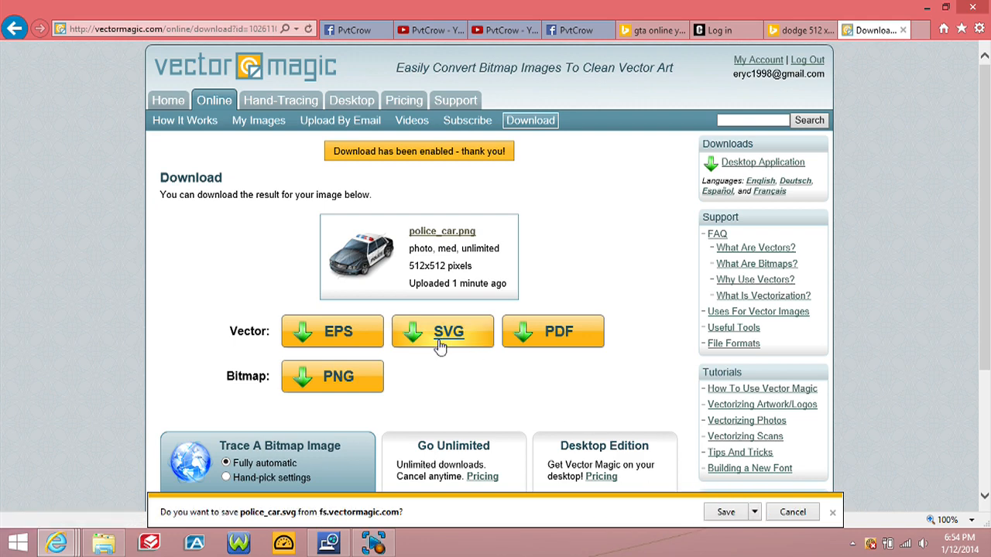
left_click(725, 512)
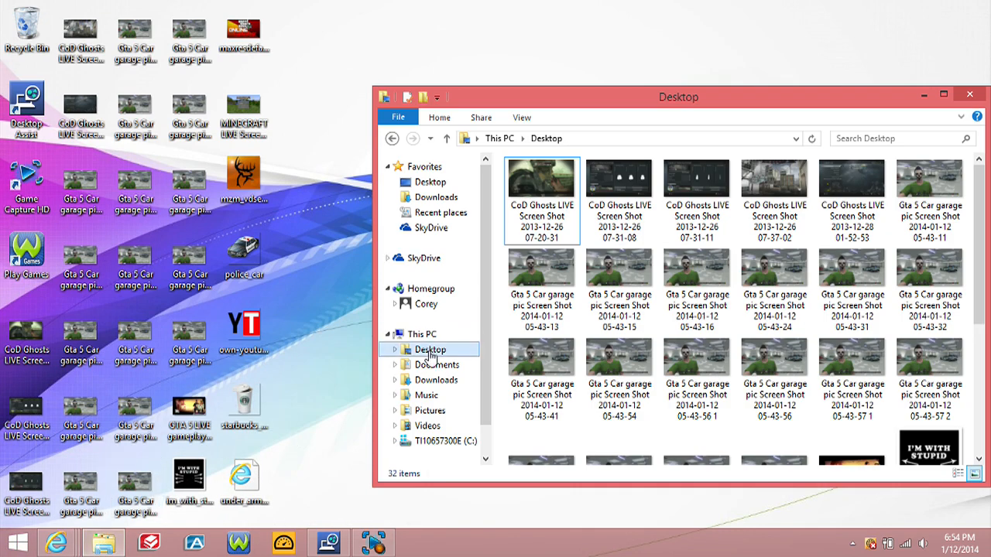
- Find police_car on the Desktop and open it as text in Notepad++
left_click(851, 274)
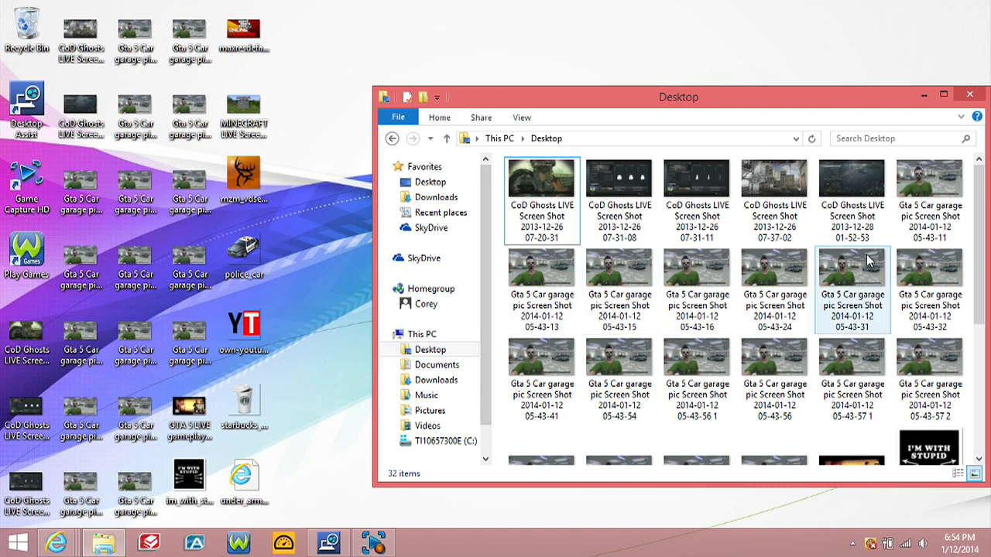
left_click(696, 194)
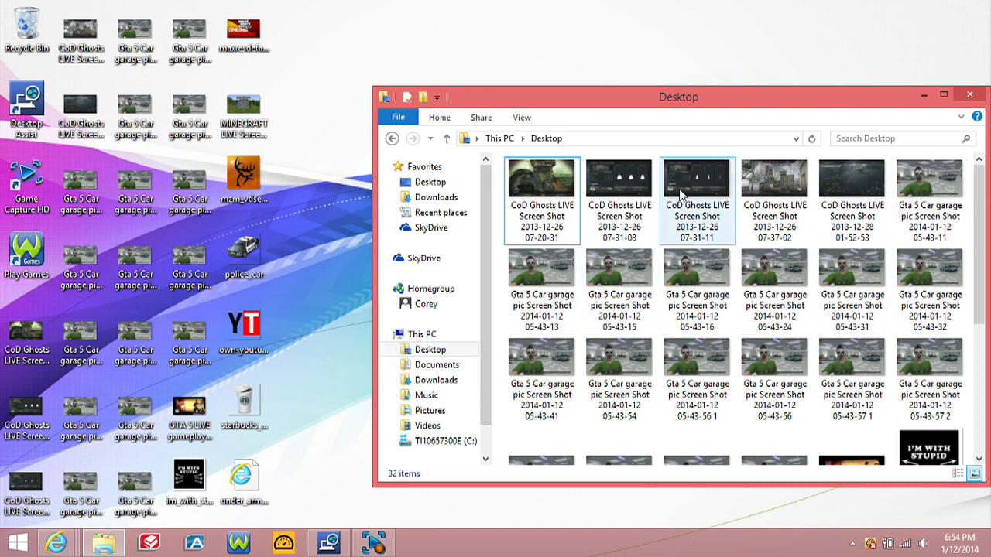
left_click(541, 185)
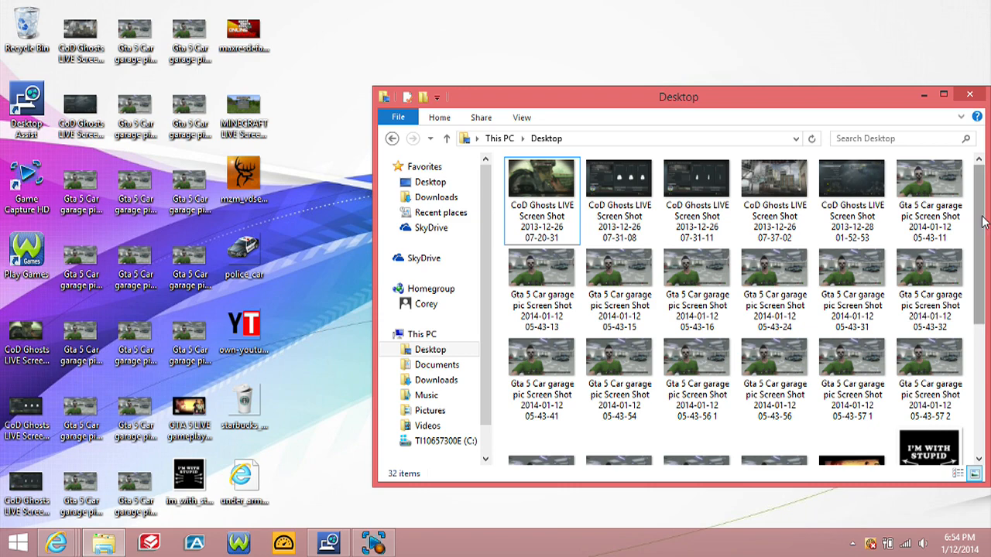
scroll("down", 3)
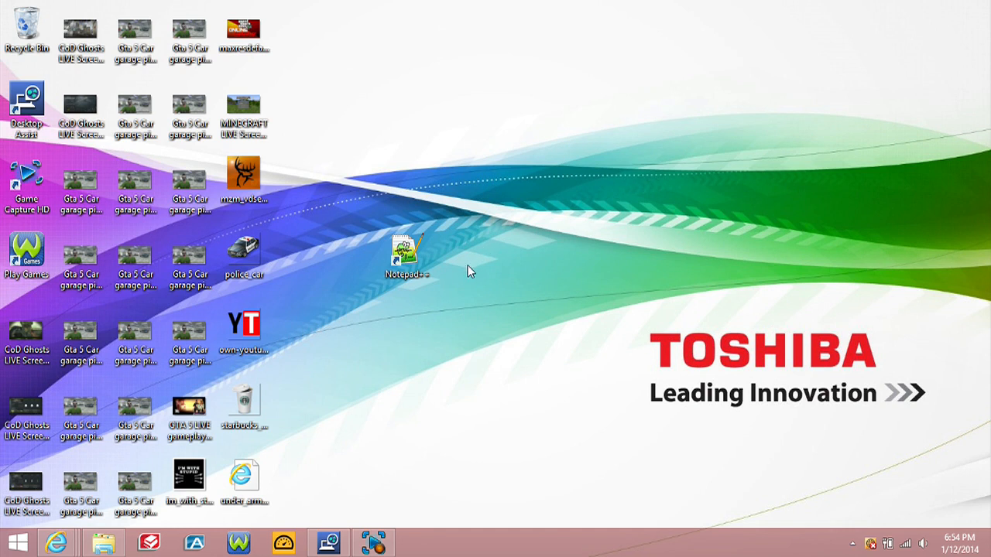
left_click(243, 256)
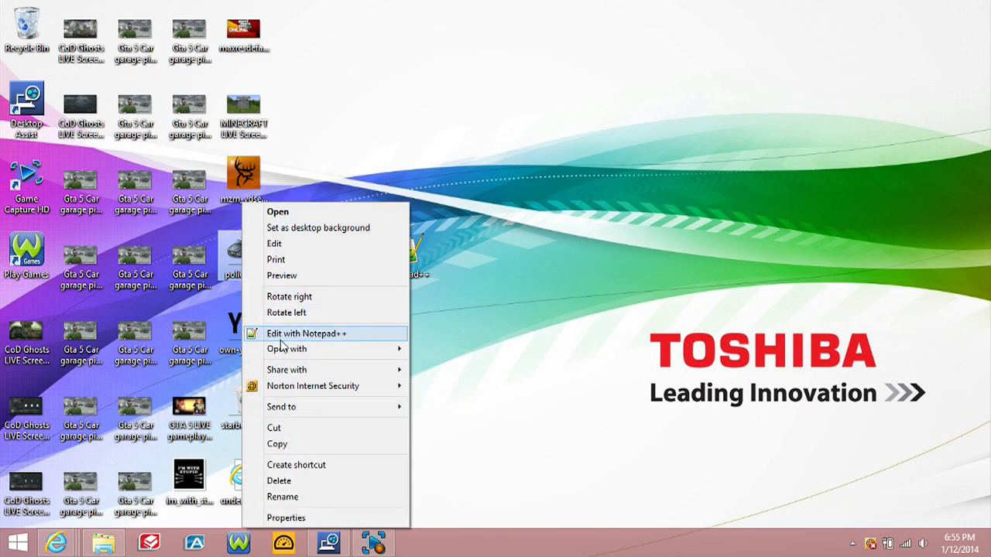
mouse_move(293, 341)
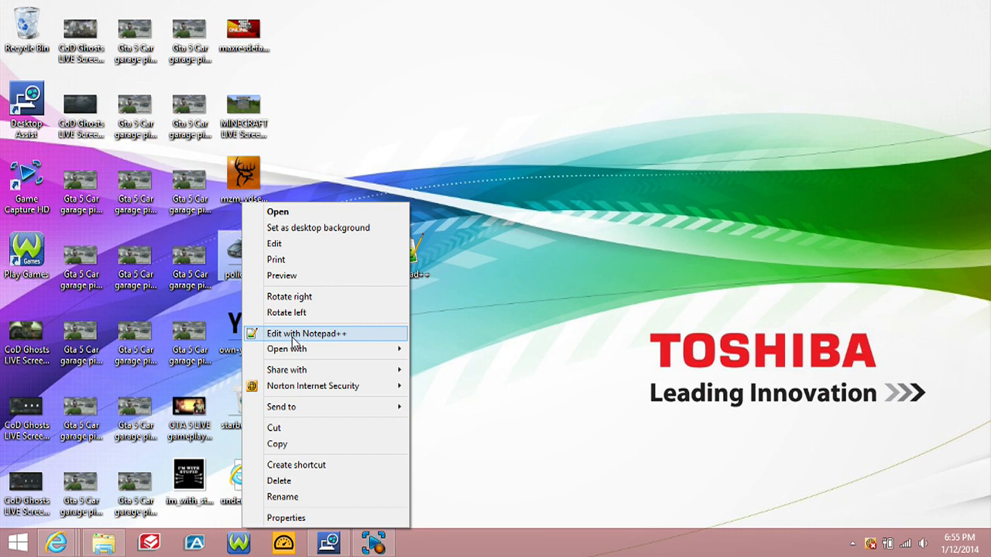
mouse_move(306, 370)
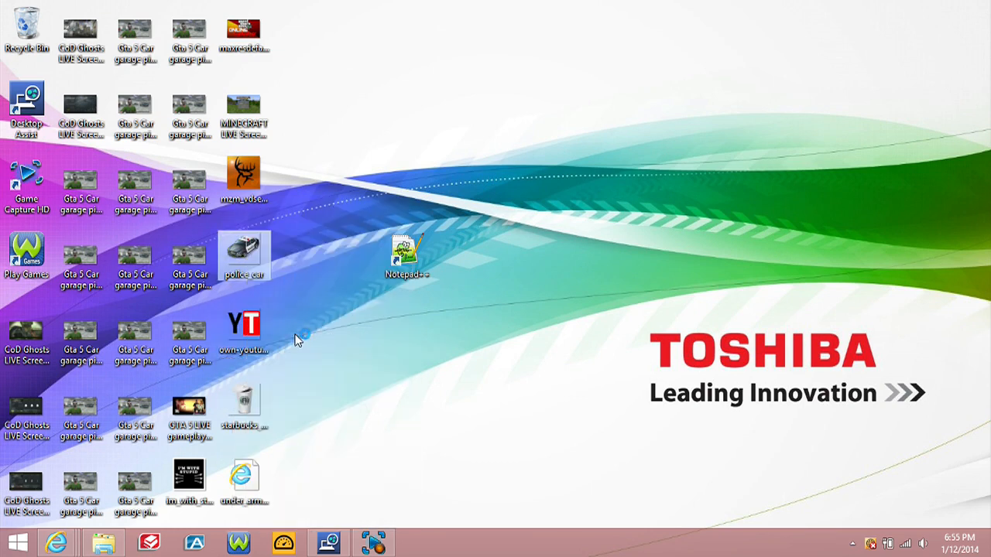
double_click(244, 255)
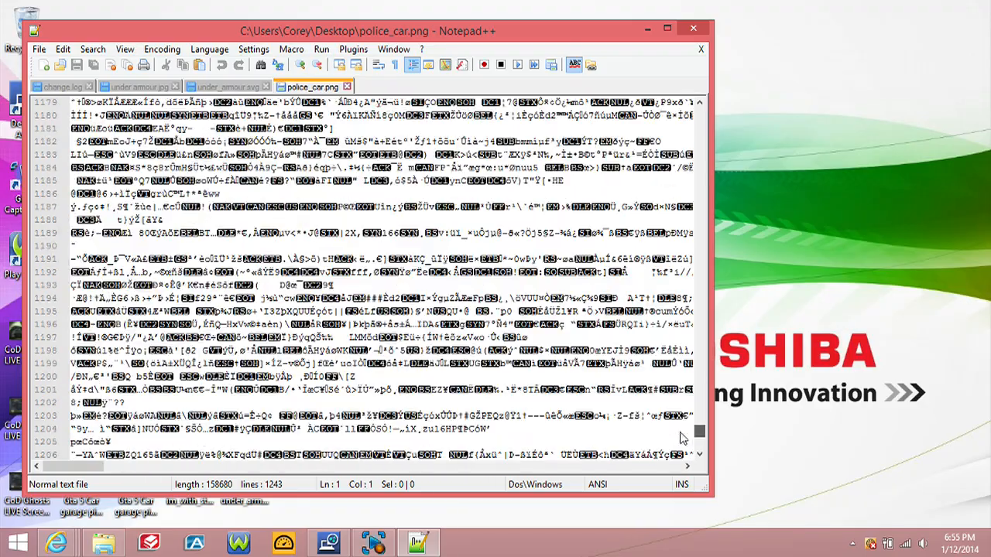
- Compare police_car.png's binary text with under_armour.svg, then close Notepad++ and reopen File Explorer
key("ctrl+Home")
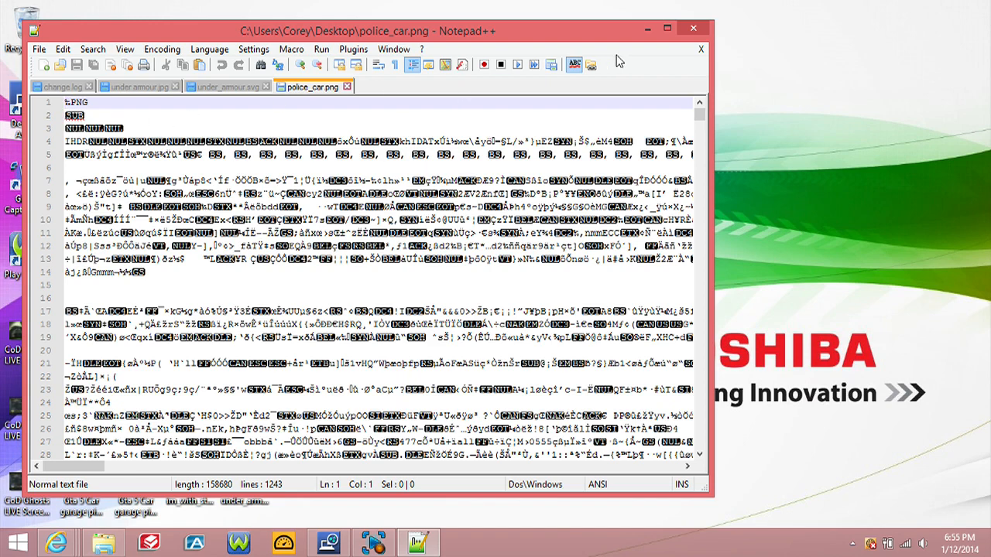
left_click(225, 86)
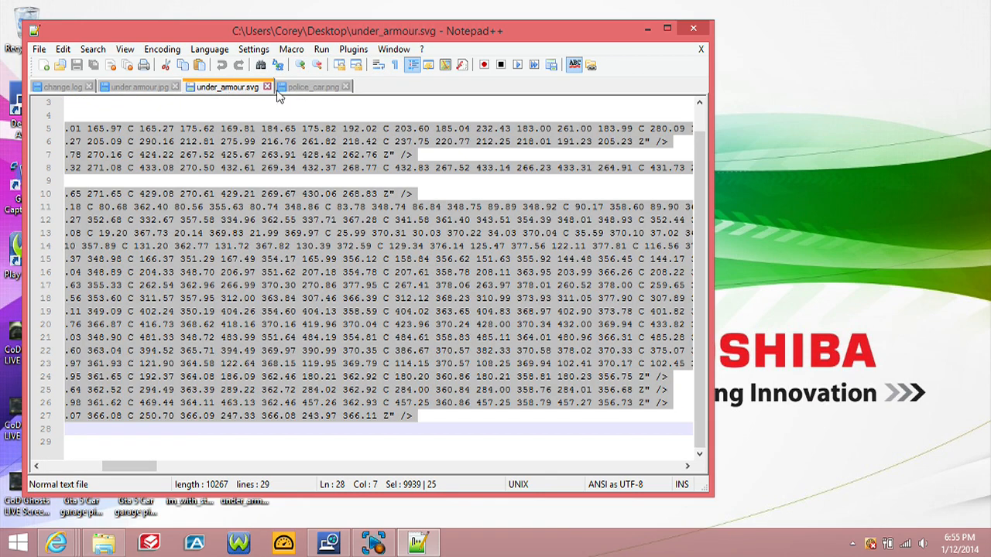
left_click(311, 86)
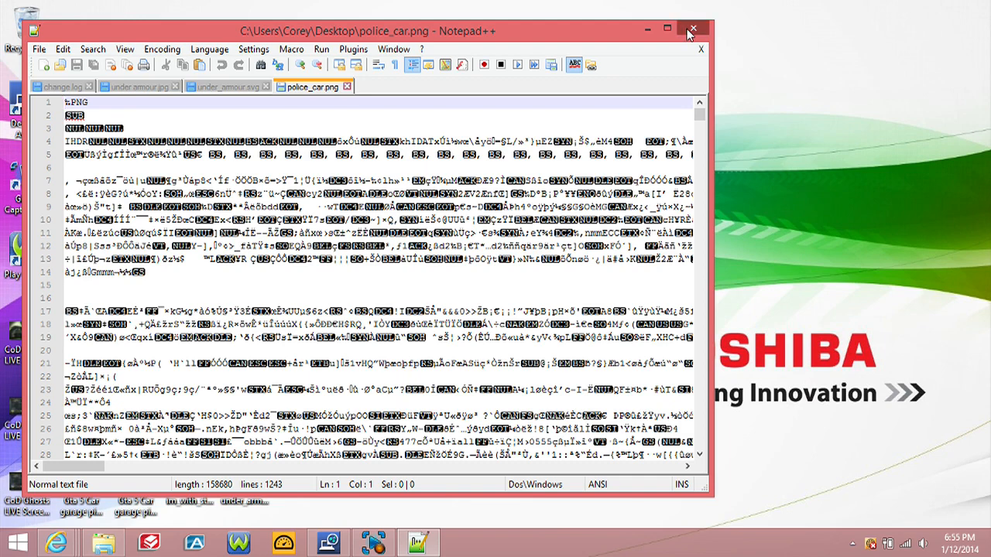
left_click(693, 29)
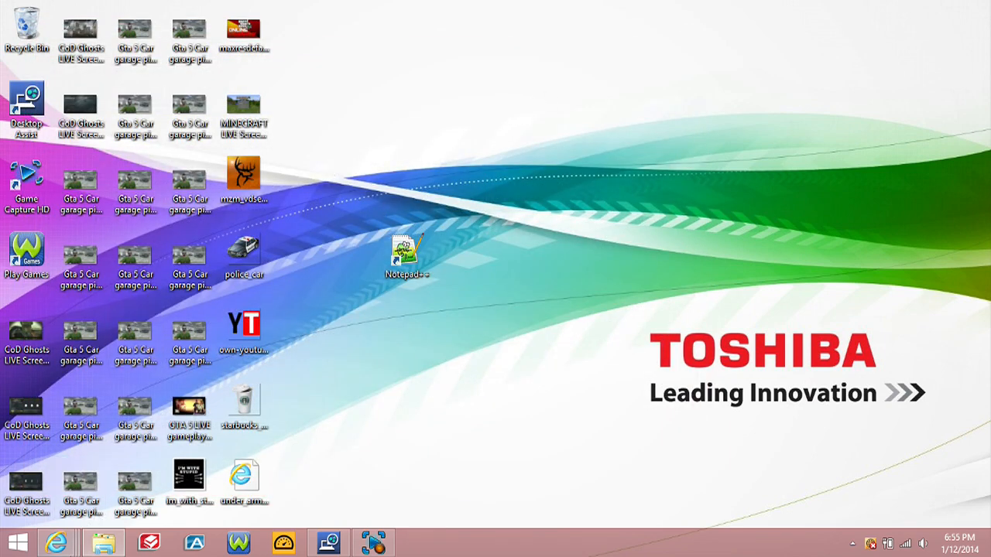
left_click(102, 542)
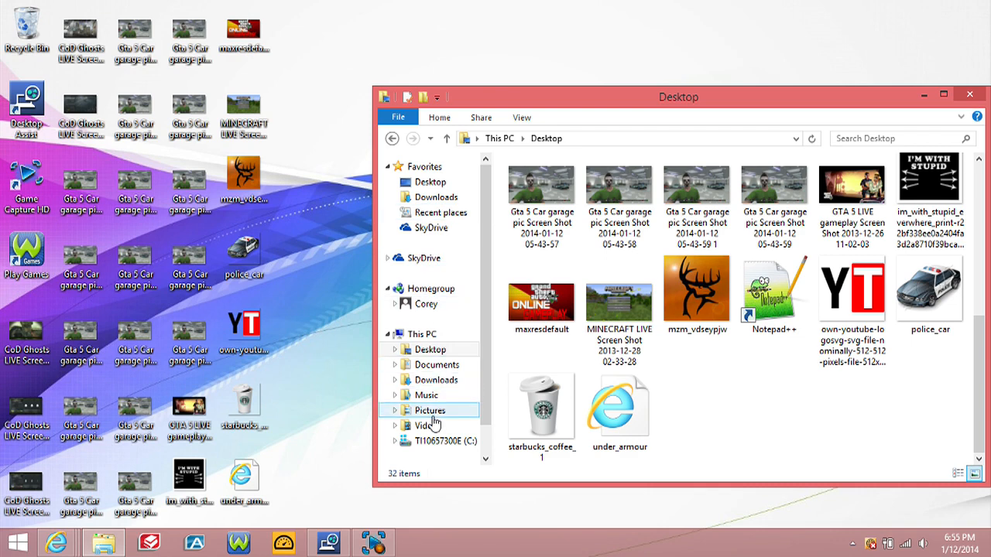
- Open police_car (1).svg from Pictures > Downloads in Notepad++ via Edit with Notepad++
left_click(429, 410)
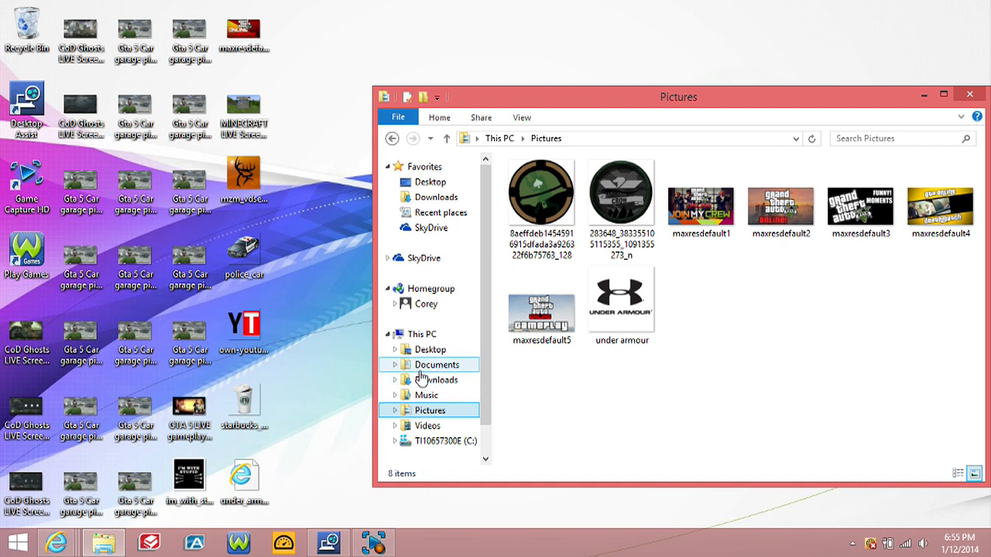
left_click(436, 380)
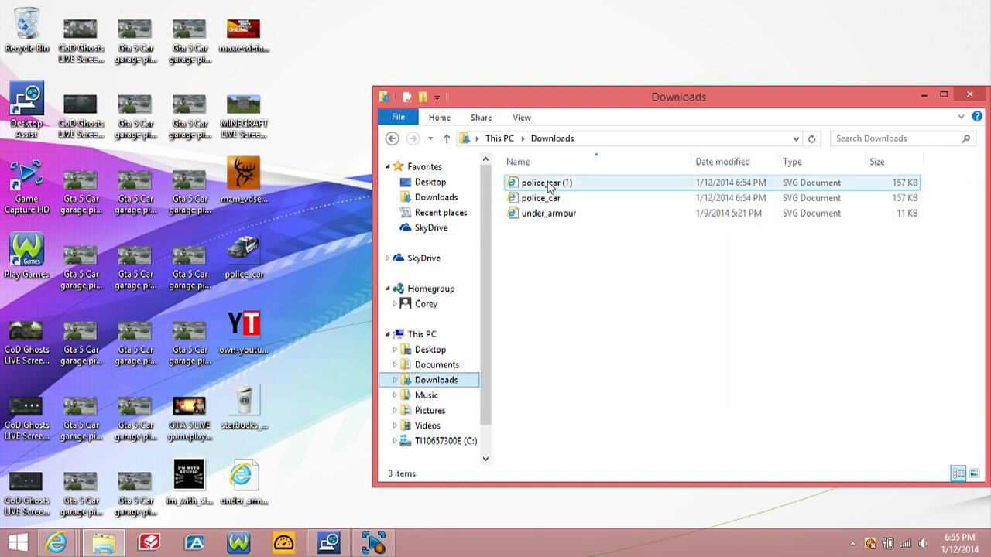
right_click(546, 182)
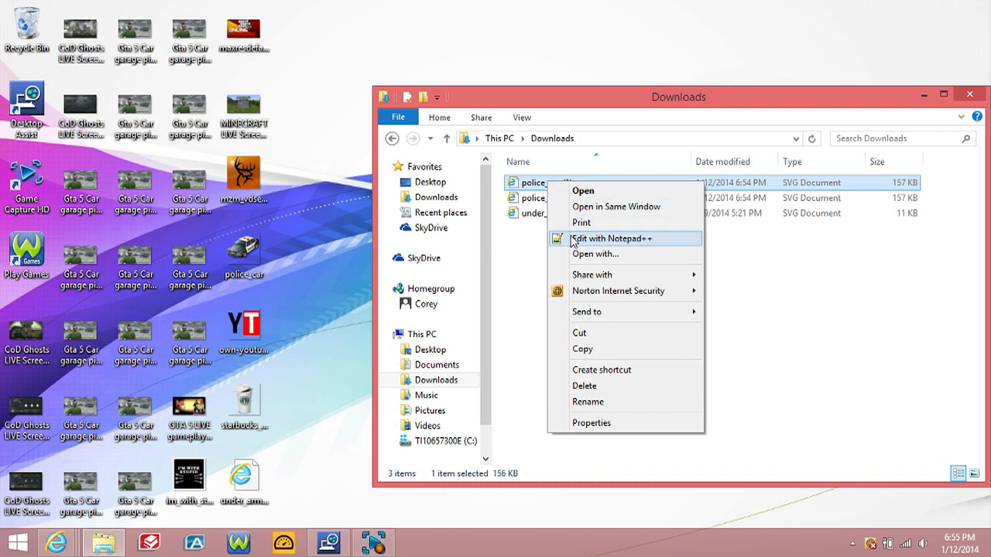
left_click(611, 239)
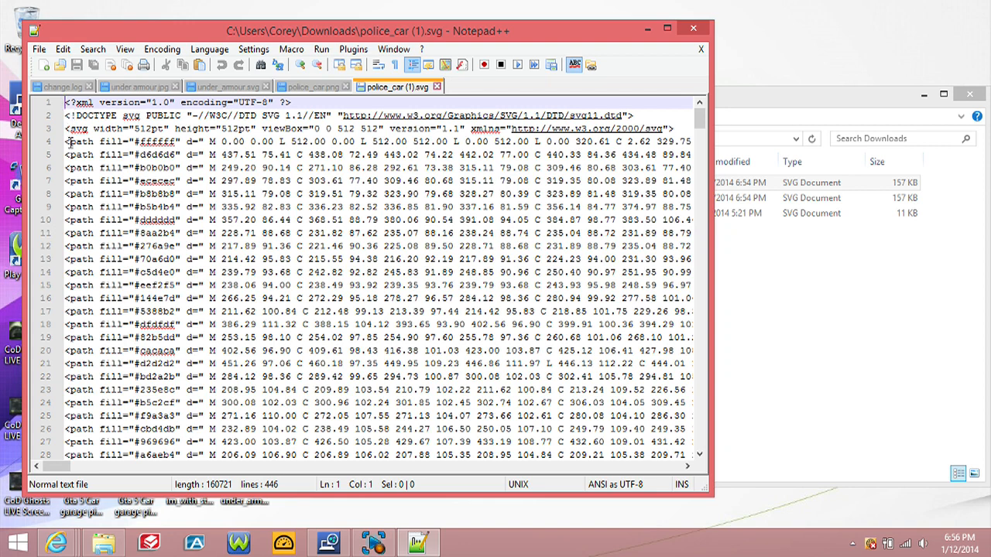
mouse_move(70, 144)
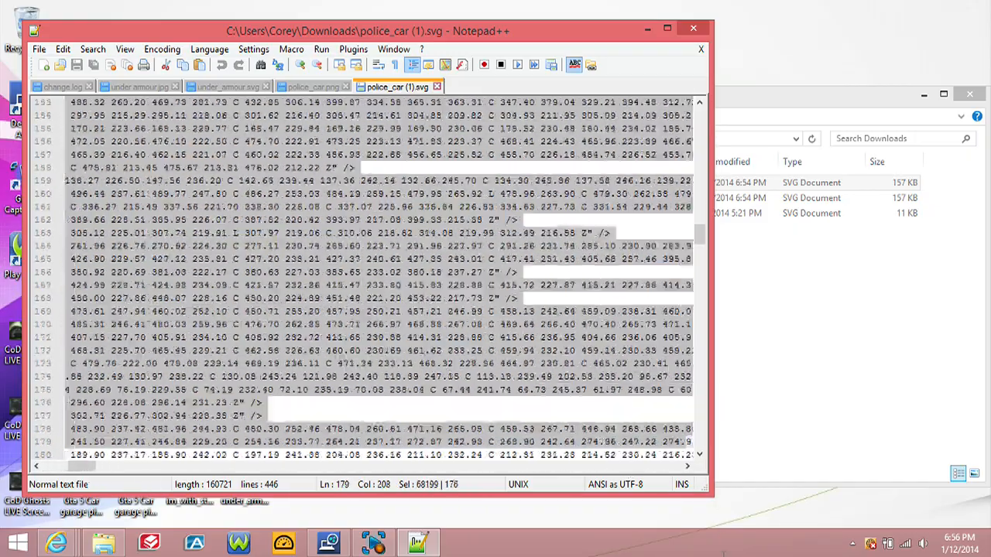
- Scroll through the selected police_car (1).svg code and copy it from the context menu
scroll("down", 3)
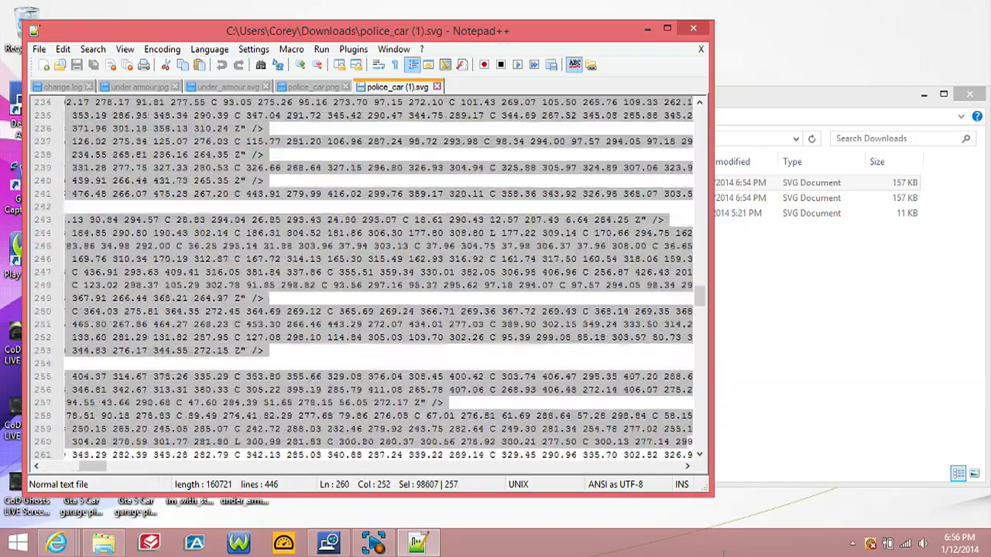
scroll("down", 3)
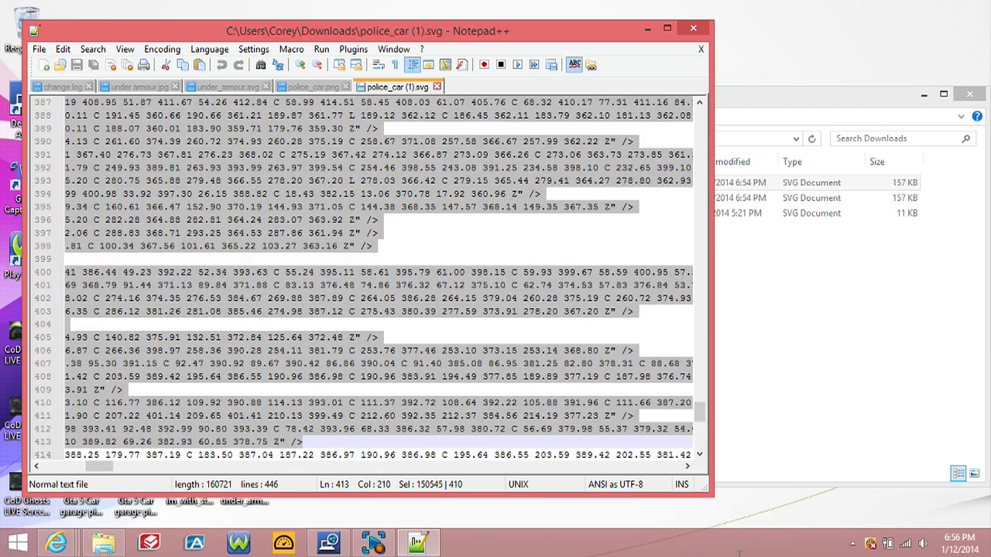
scroll("down", 3)
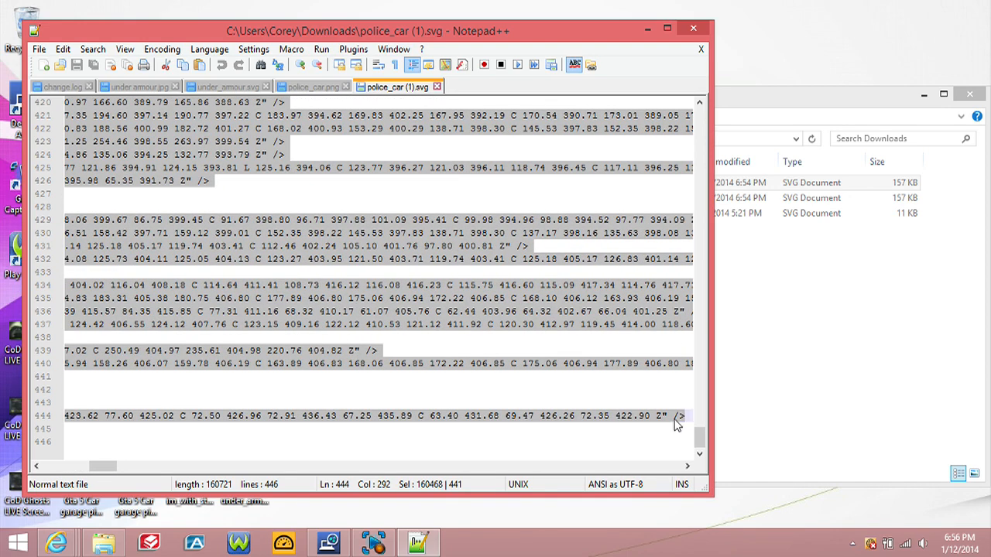
right_click(677, 422)
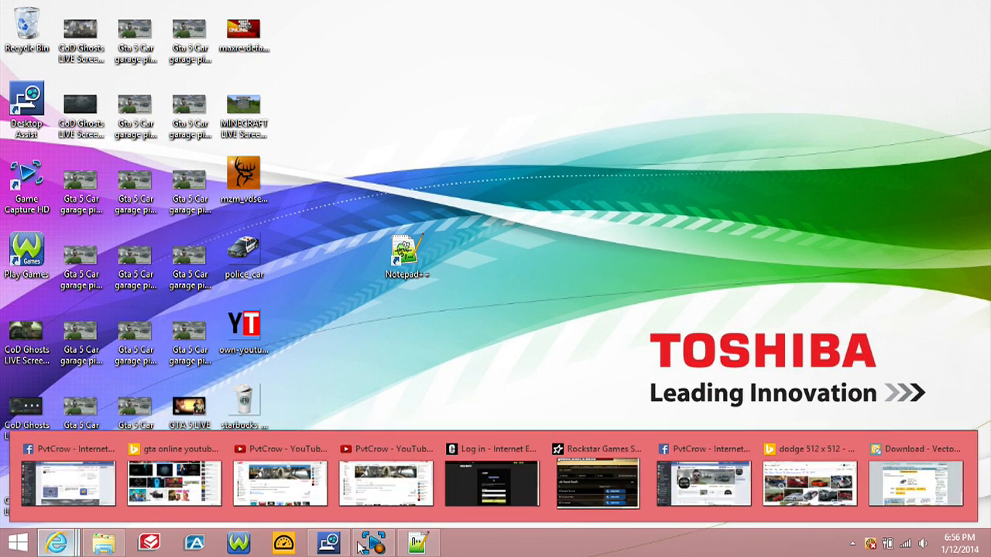
- Switch to the Social Club browser window, maximize it, and go to CREWS
left_click(914, 483)
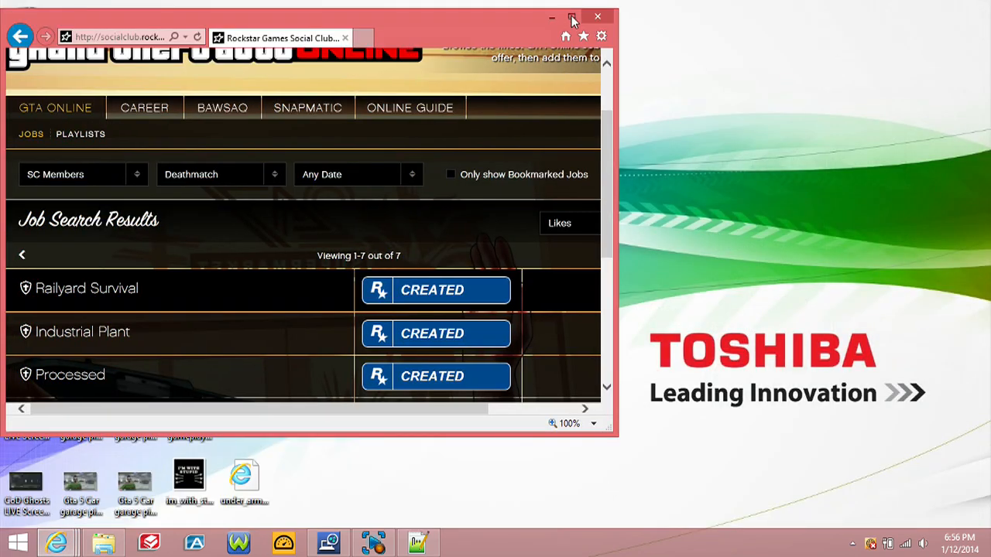
left_click(571, 16)
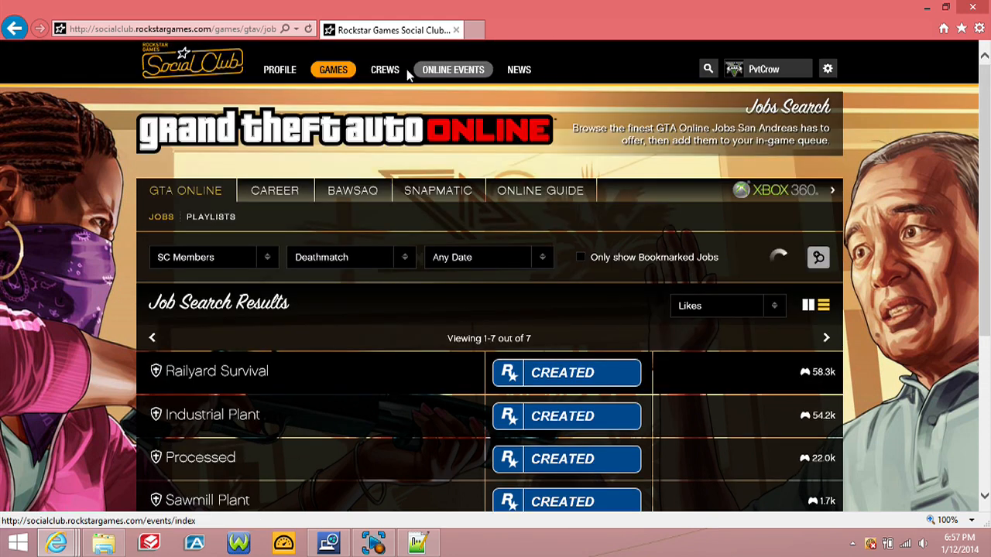
left_click(385, 69)
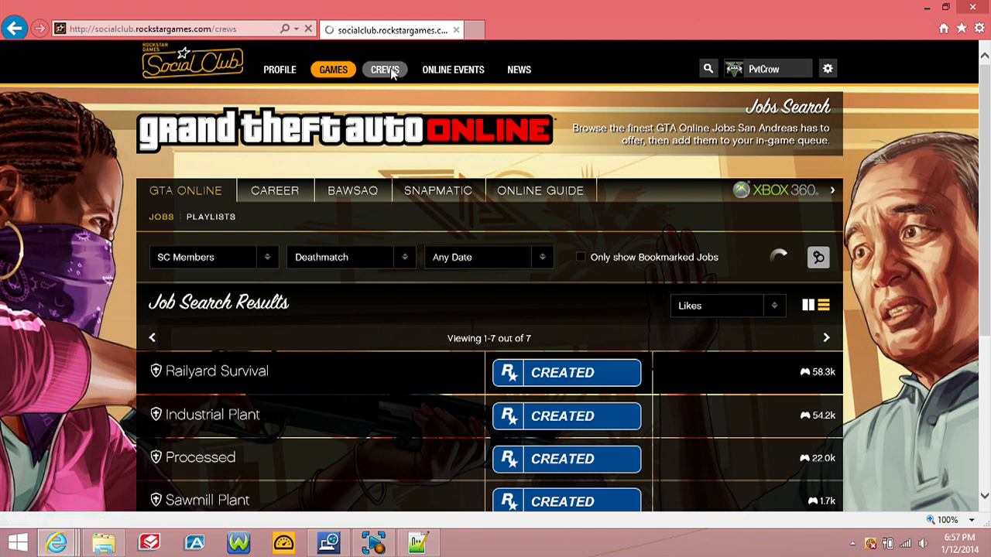
left_click(385, 69)
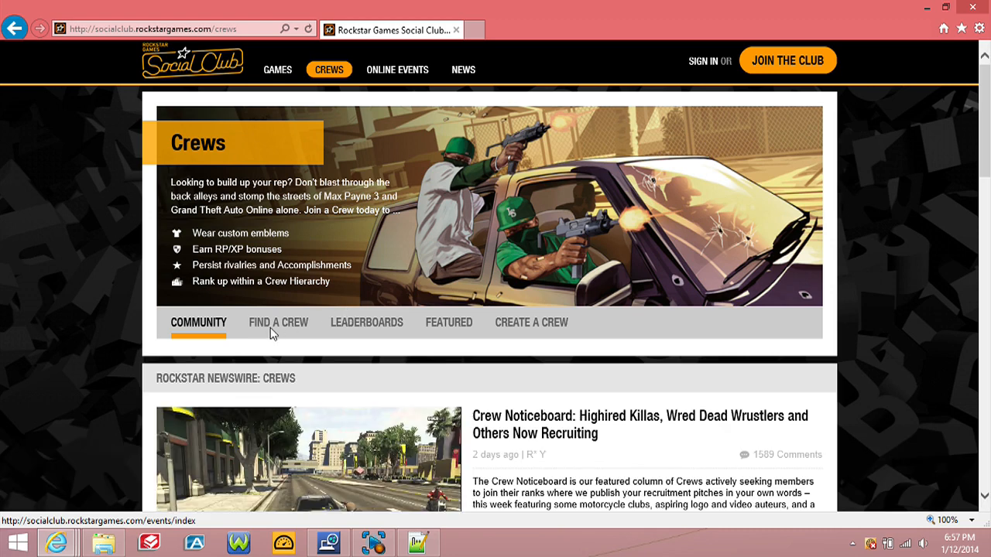
mouse_move(221, 319)
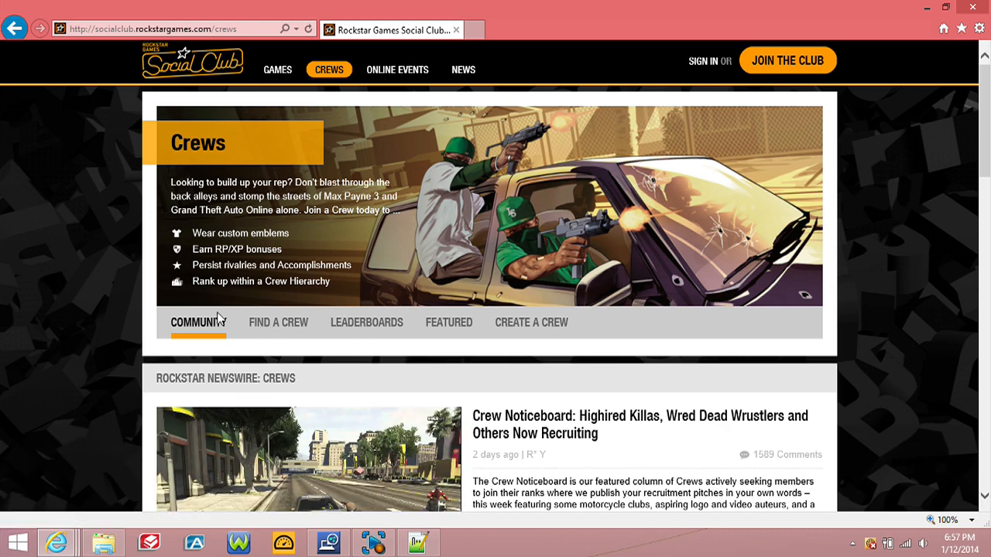
mouse_move(700, 60)
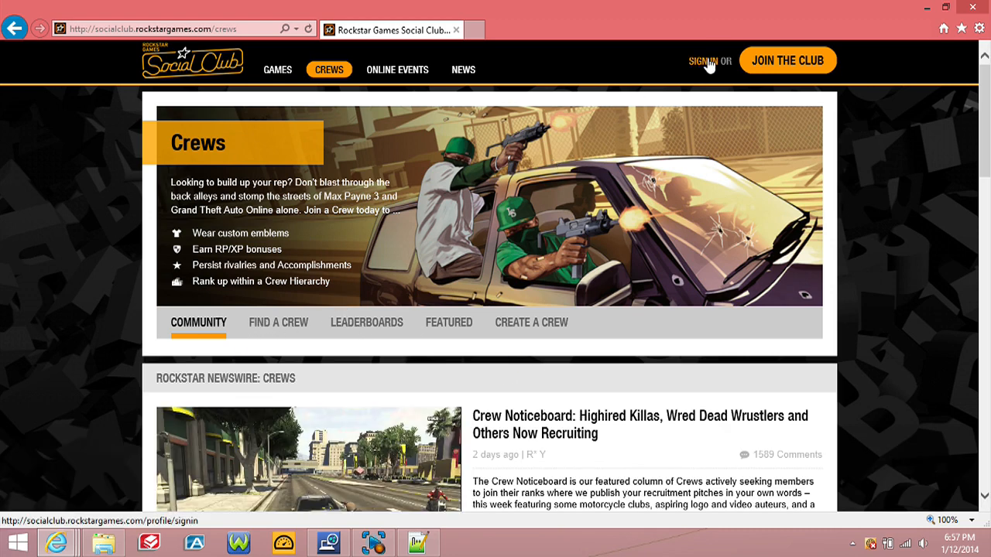
- Sign in to Social Club with Facebook so the Crow Community crew page loads
left_click(702, 61)
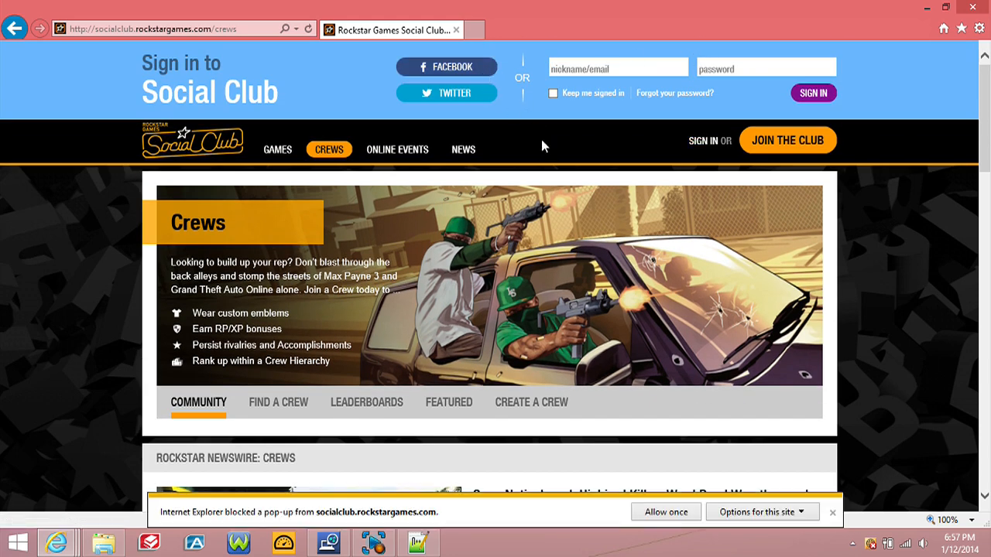
mouse_move(581, 148)
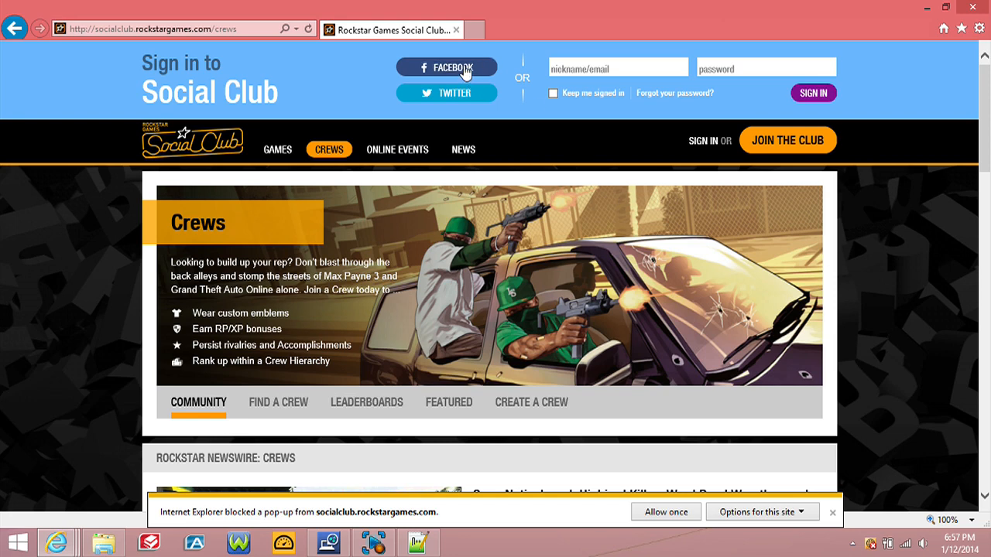
left_click(447, 66)
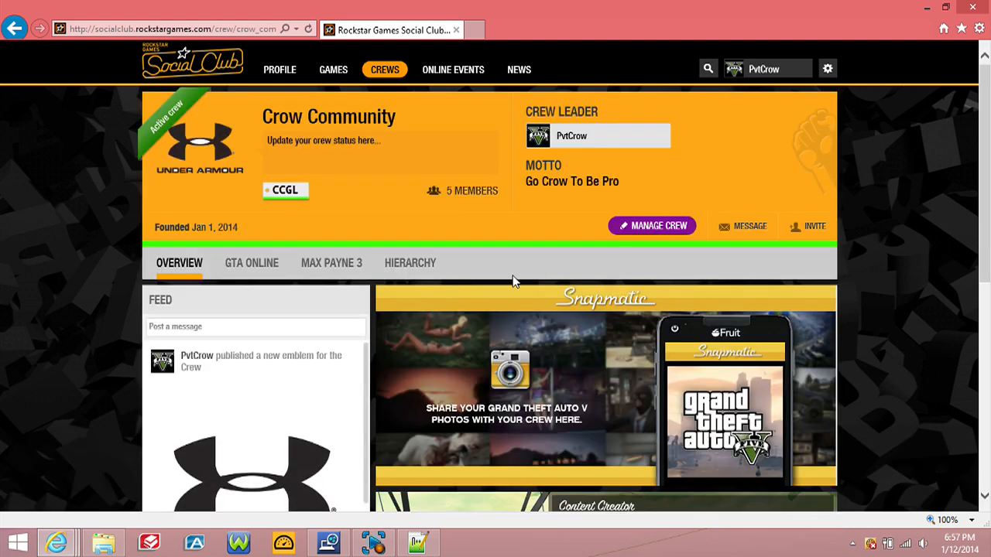
mouse_move(244, 164)
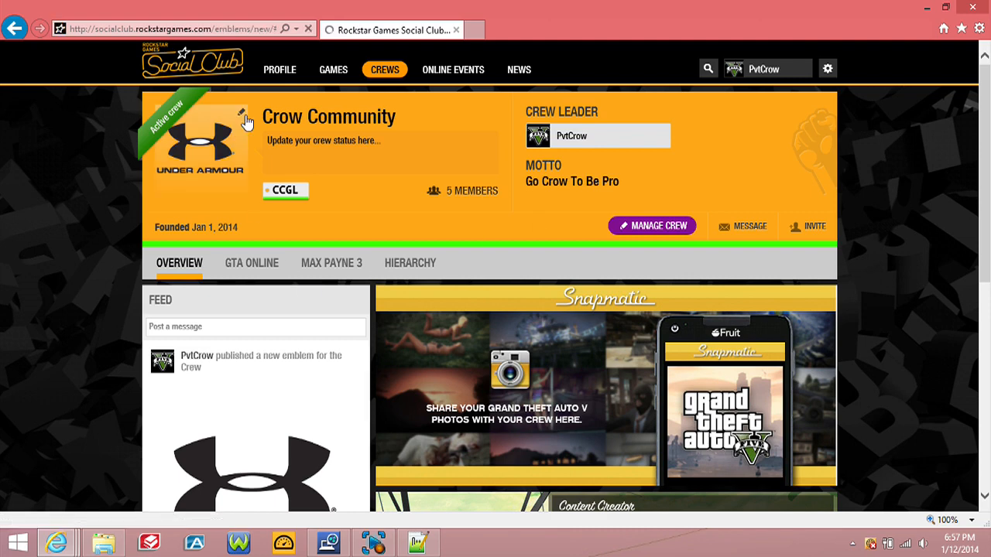
- Start a new emblem in the Emblem Editor and right-click its blank canvas
left_click(242, 115)
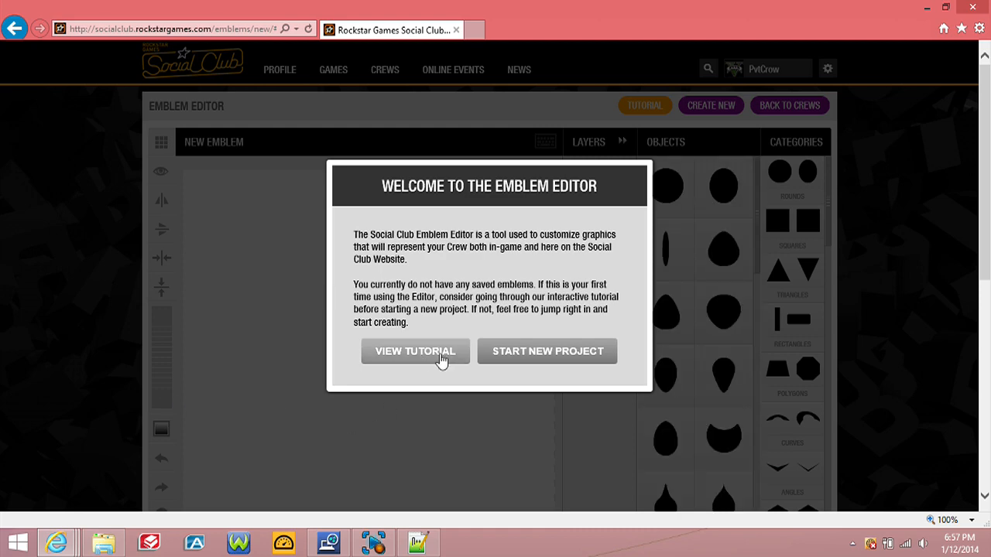
left_click(547, 350)
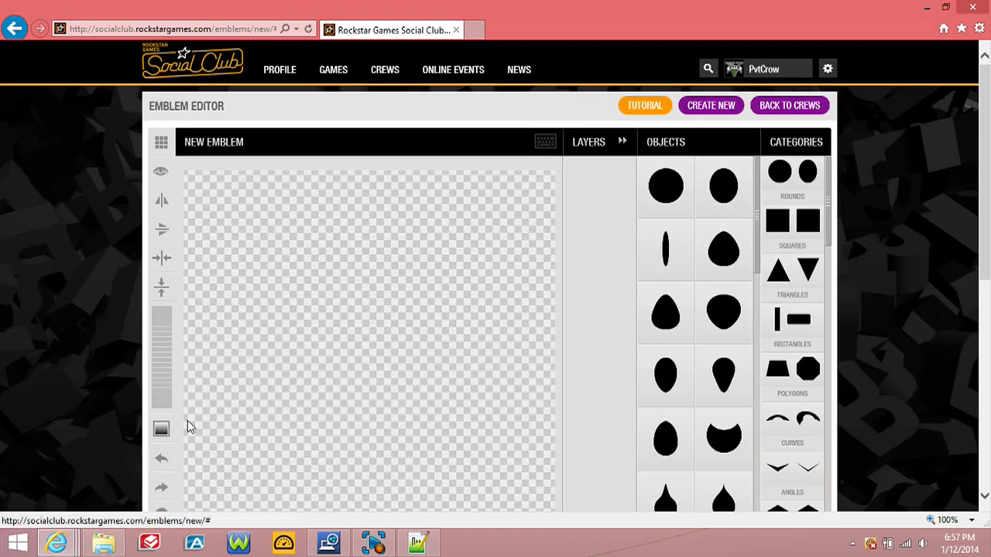
mouse_move(392, 335)
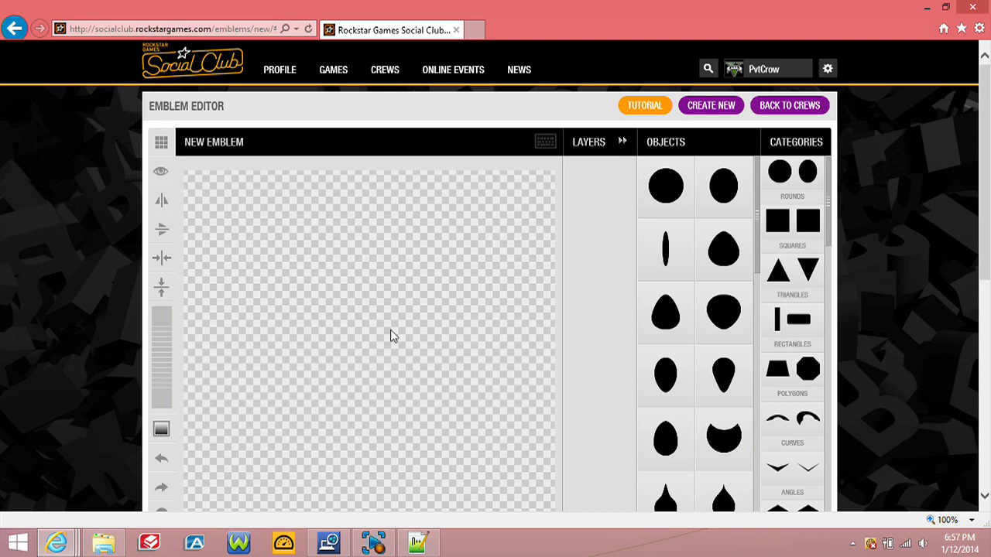
right_click(390, 335)
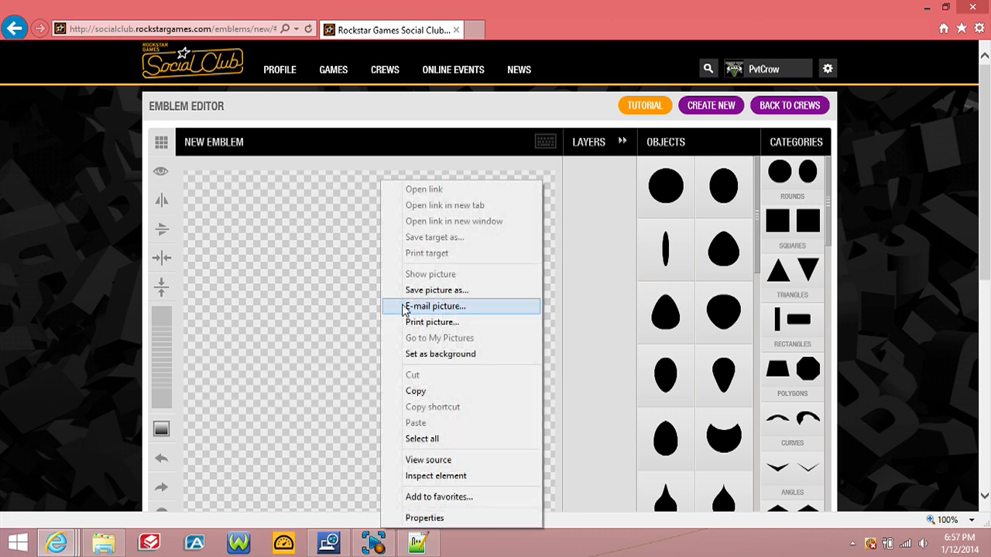
mouse_move(418, 475)
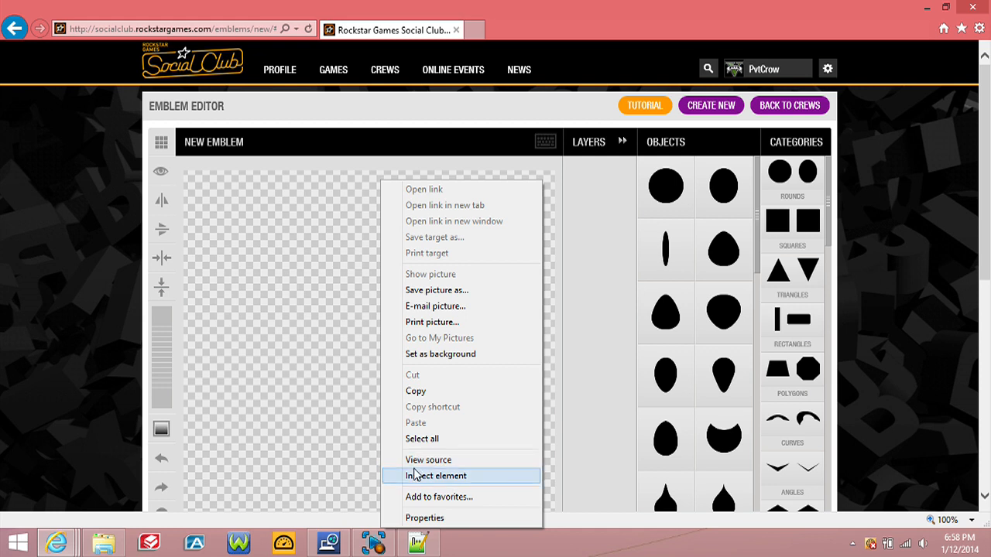
- Open the F12 DOM Explorer and locate the canvas's 512 by 512 svg element
left_click(416, 476)
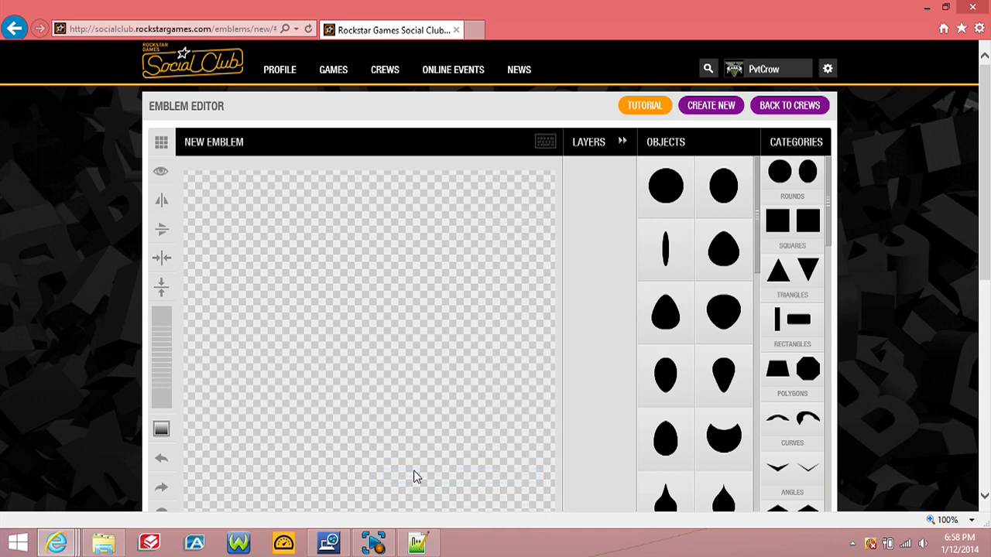
mouse_move(416, 449)
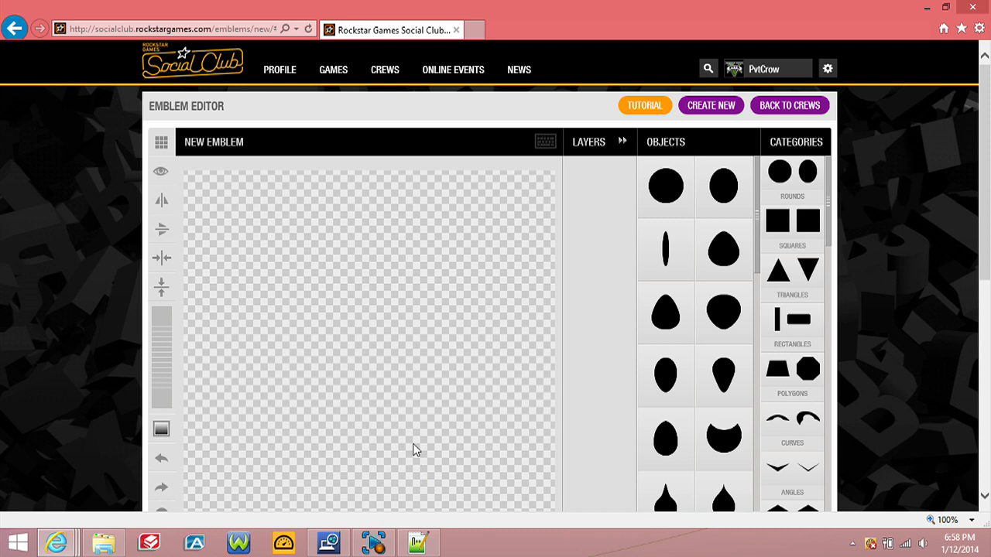
key("F12")
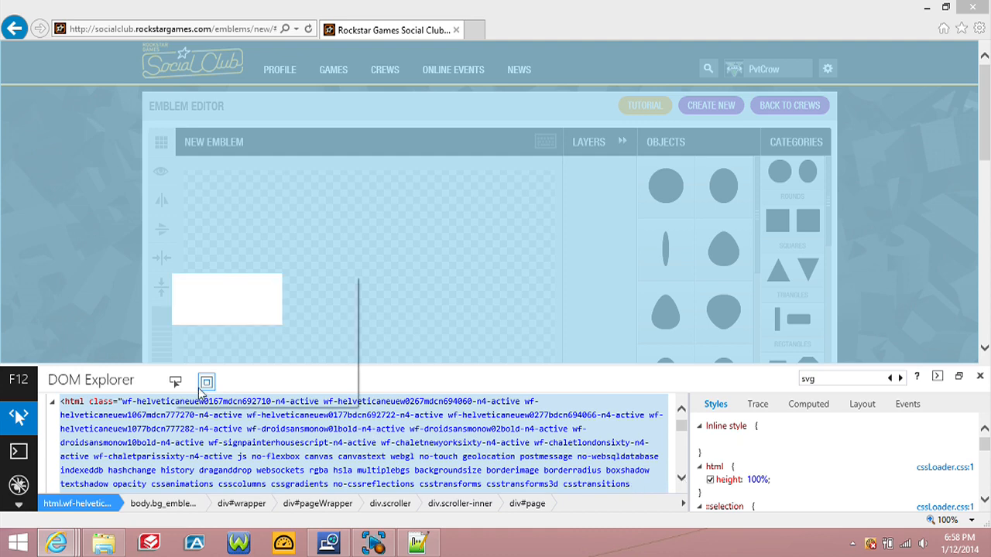
right_click(108, 410)
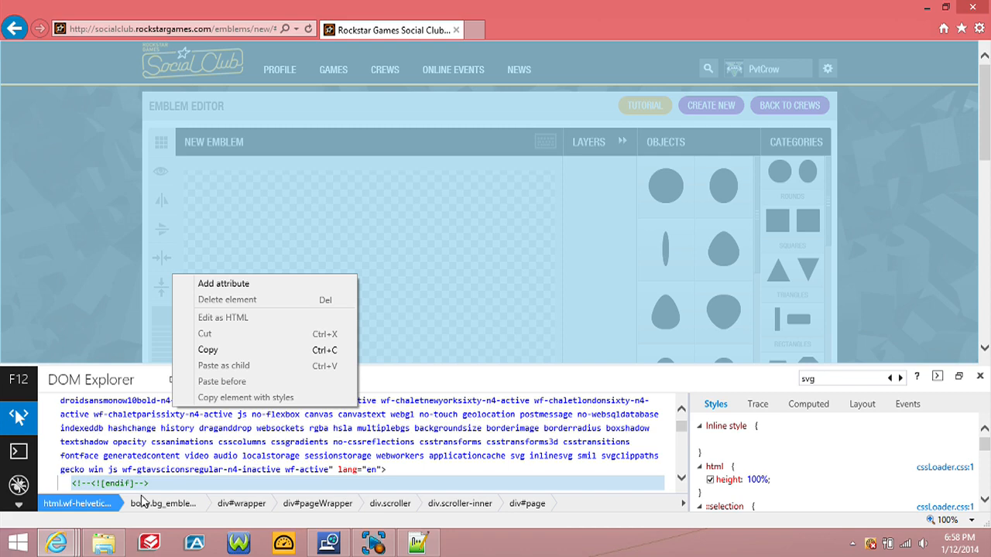
mouse_move(387, 482)
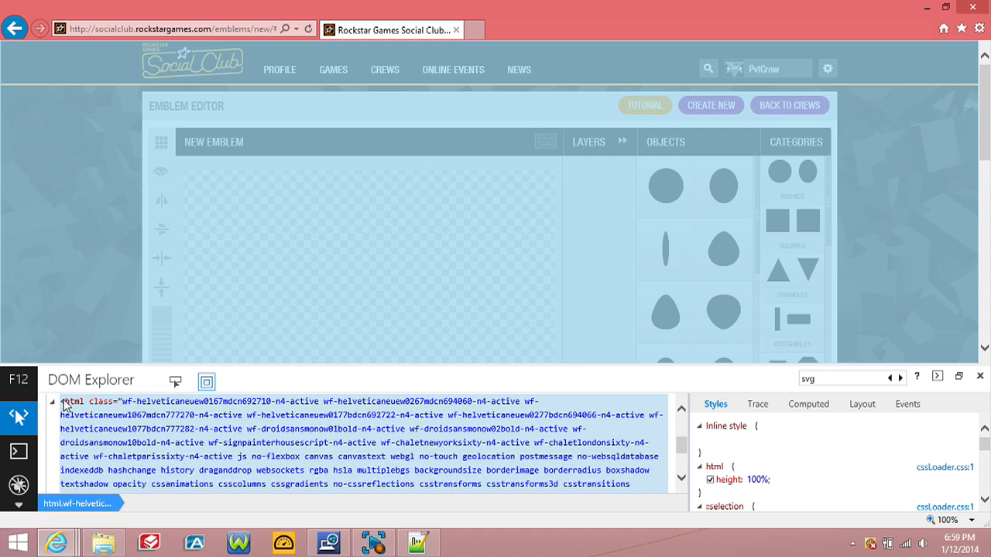
right_click(74, 401)
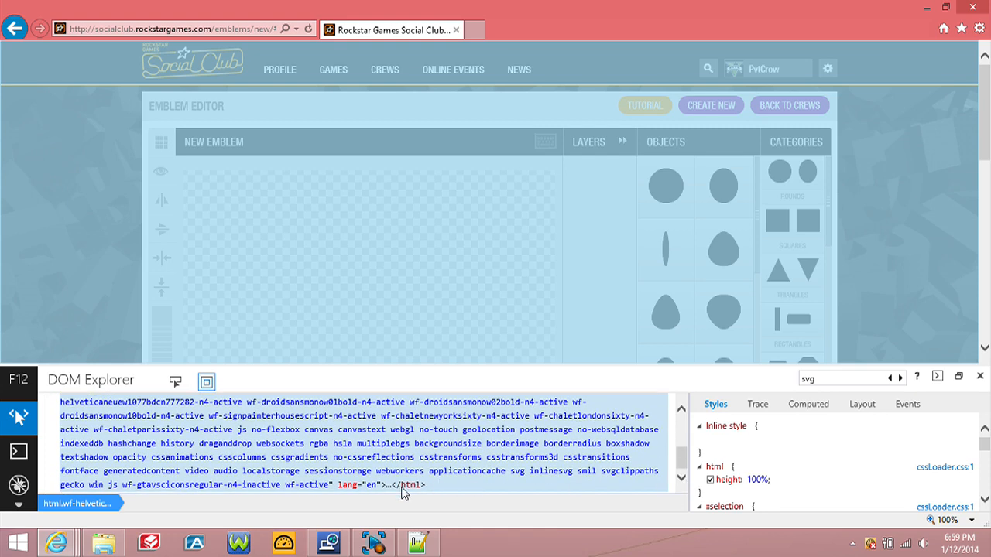
right_click(402, 492)
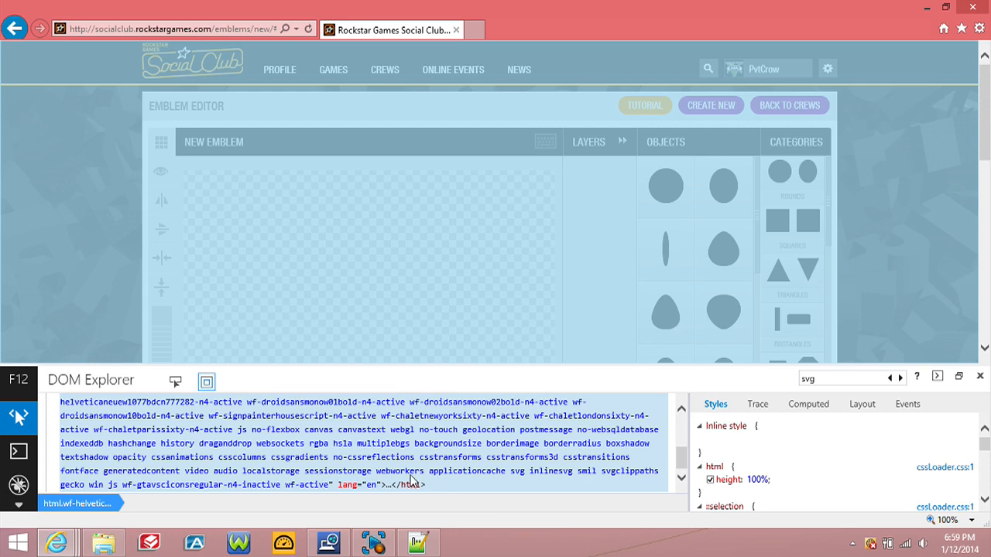
right_click(232, 422)
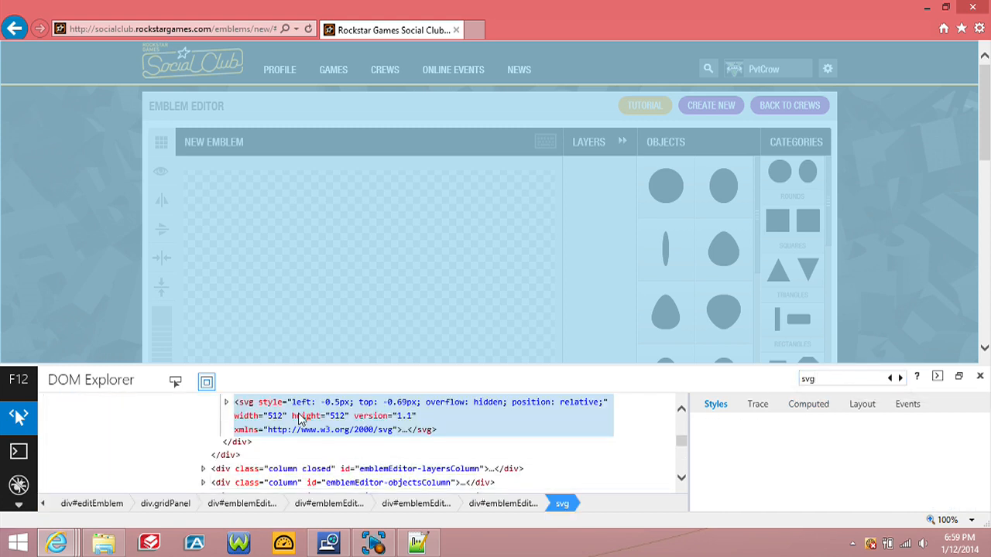
- Edit the canvas svg node as HTML and paste in the traced police car SVG
left_click(279, 402)
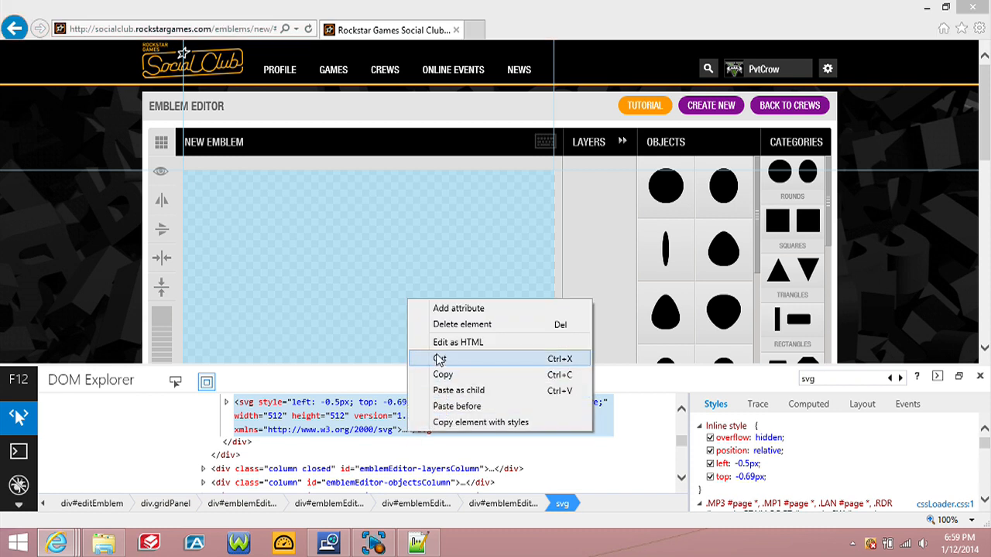
mouse_move(458, 341)
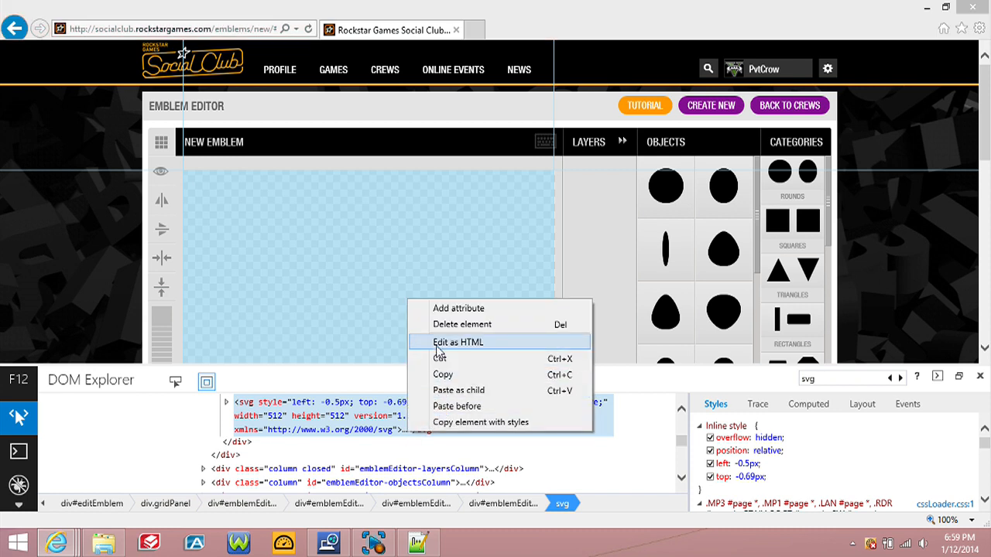
left_click(458, 341)
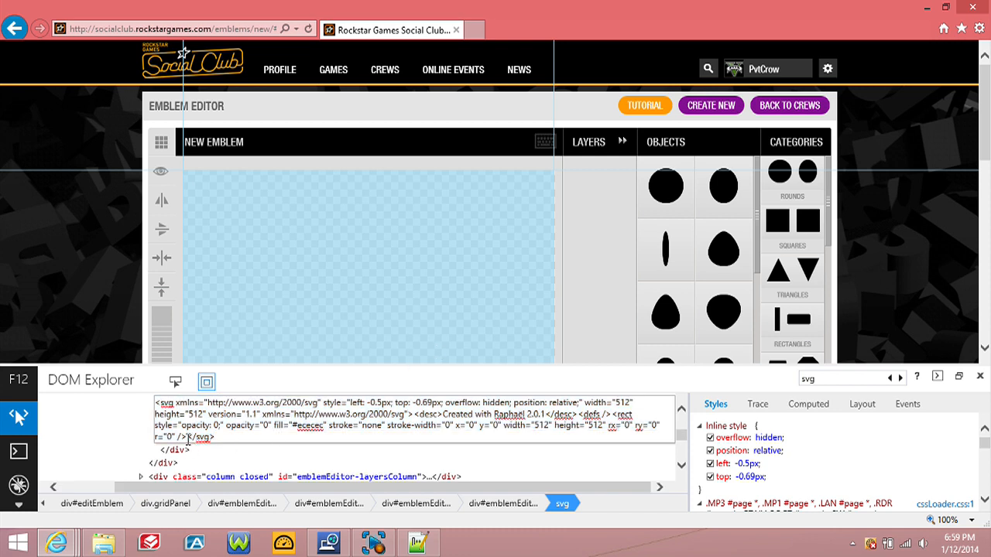
right_click(196, 438)
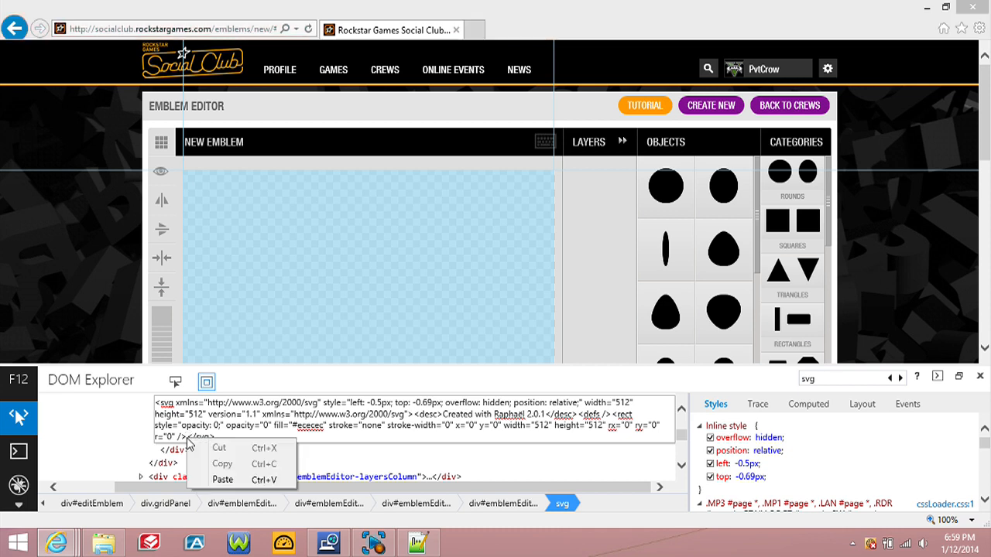
mouse_move(223, 480)
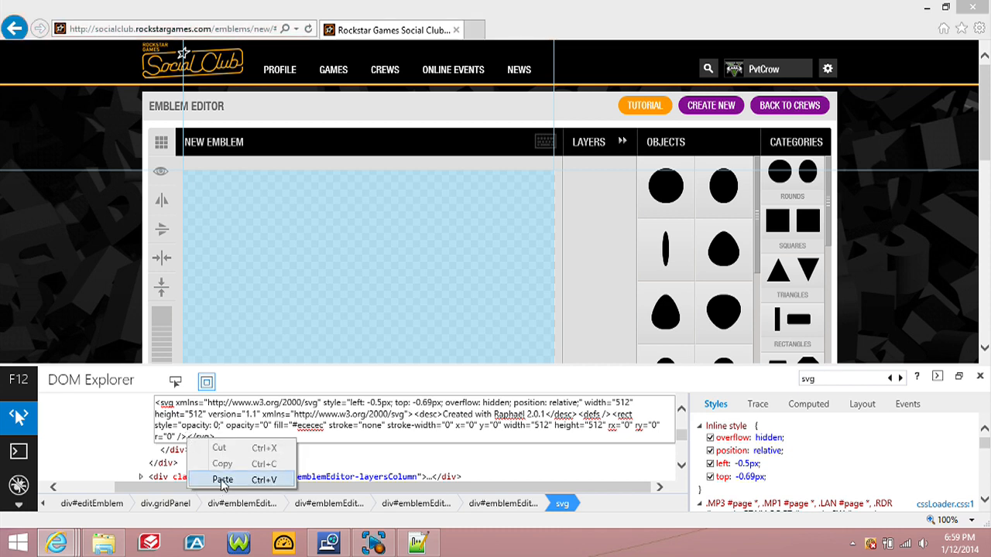
left_click(223, 480)
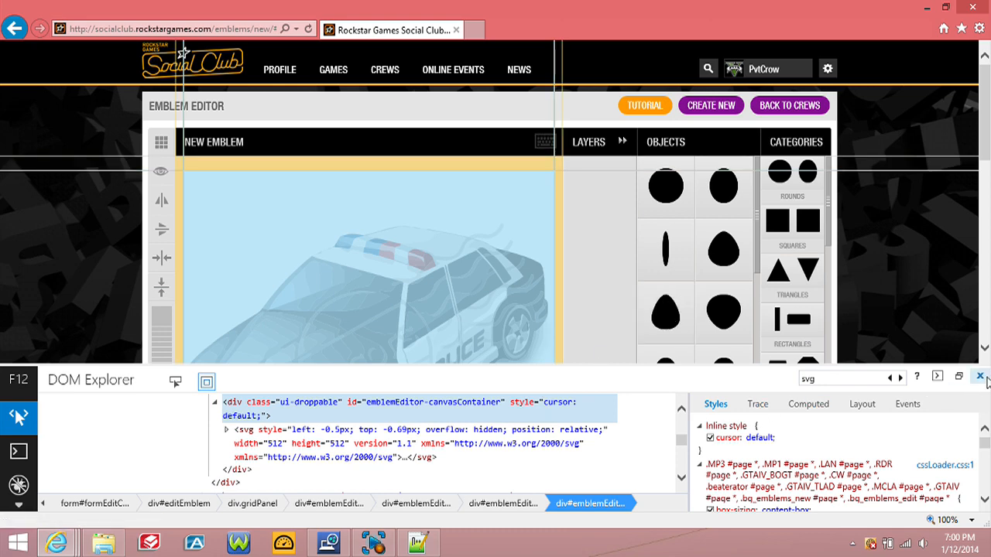
- Close the F12 tools and confirm SAVE for the police car emblem
left_click(979, 377)
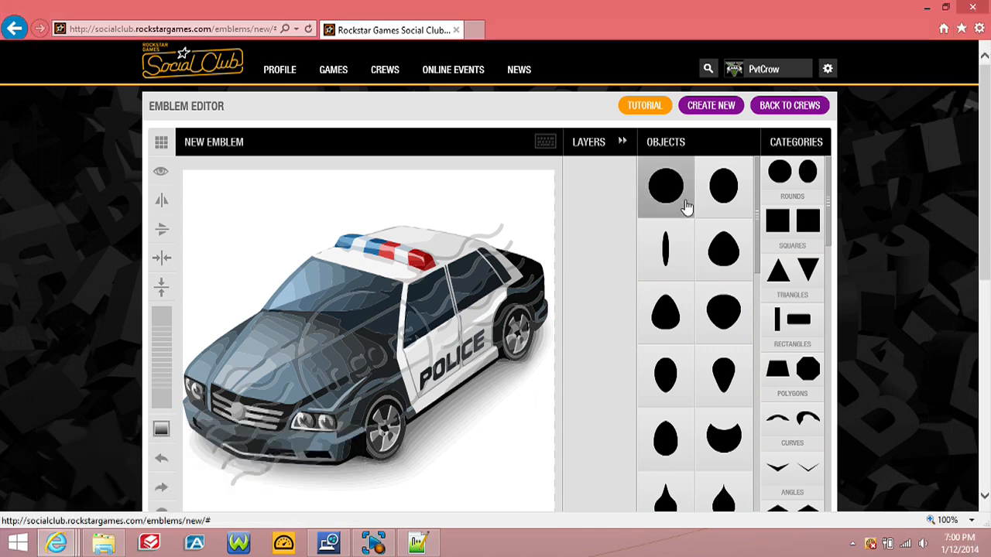
scroll("down", 3)
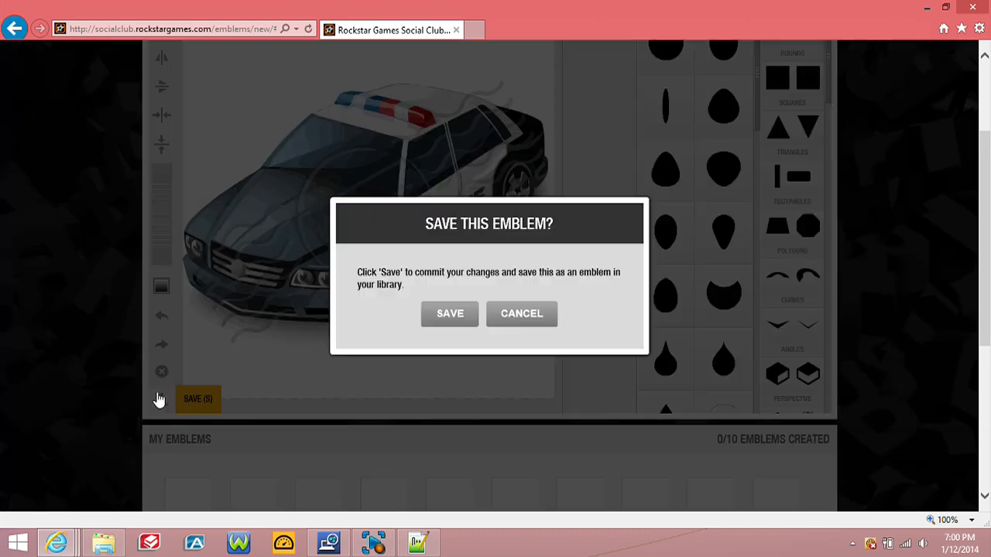
left_click(449, 314)
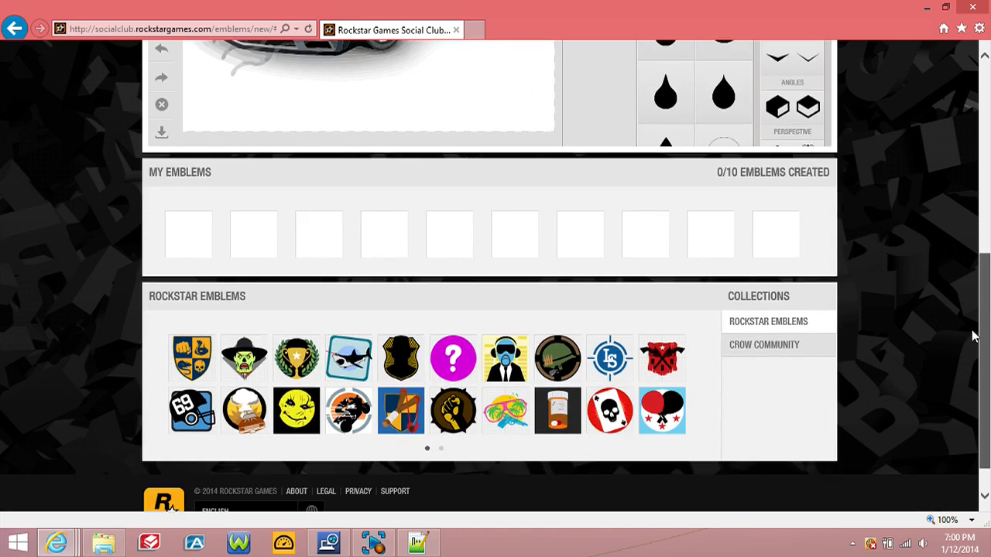
mouse_move(221, 248)
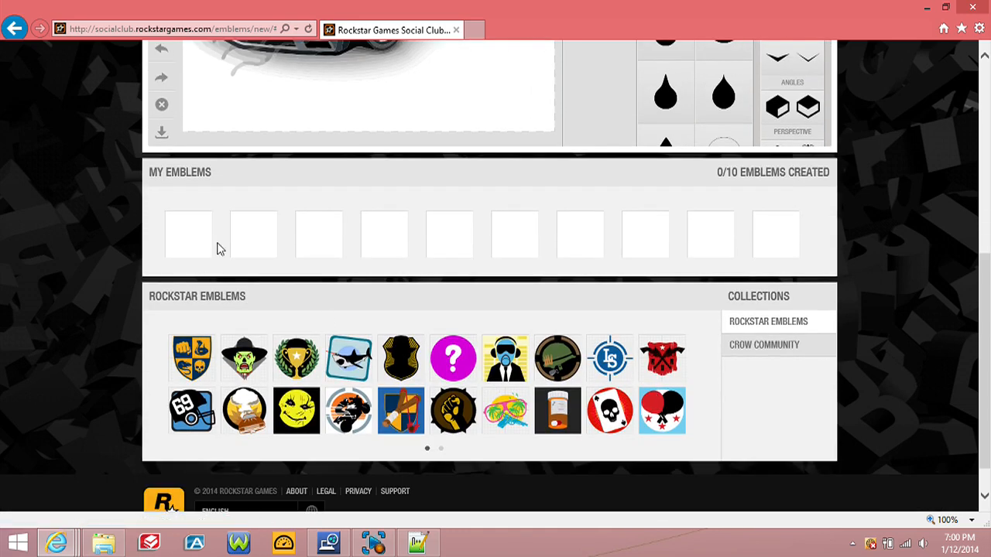
right_click(224, 240)
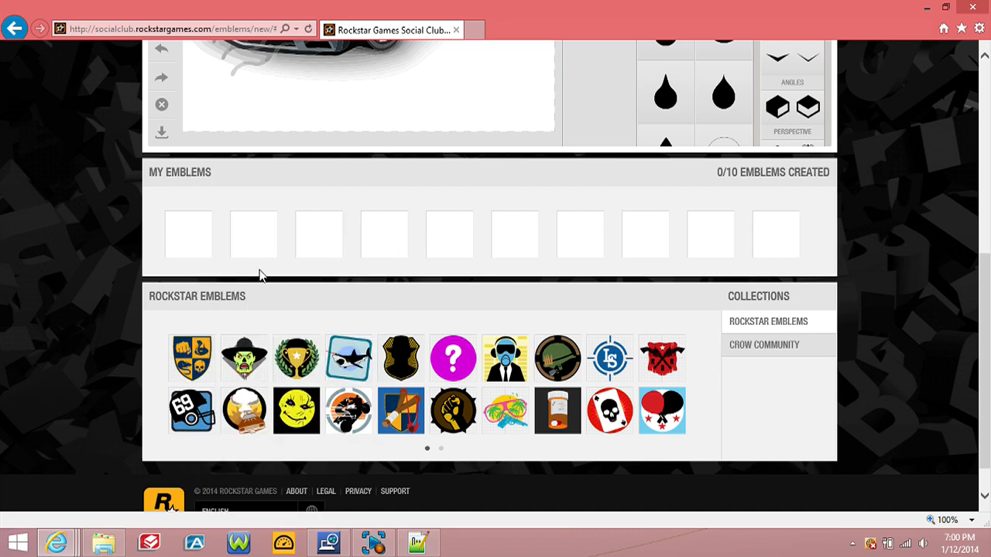
mouse_move(222, 227)
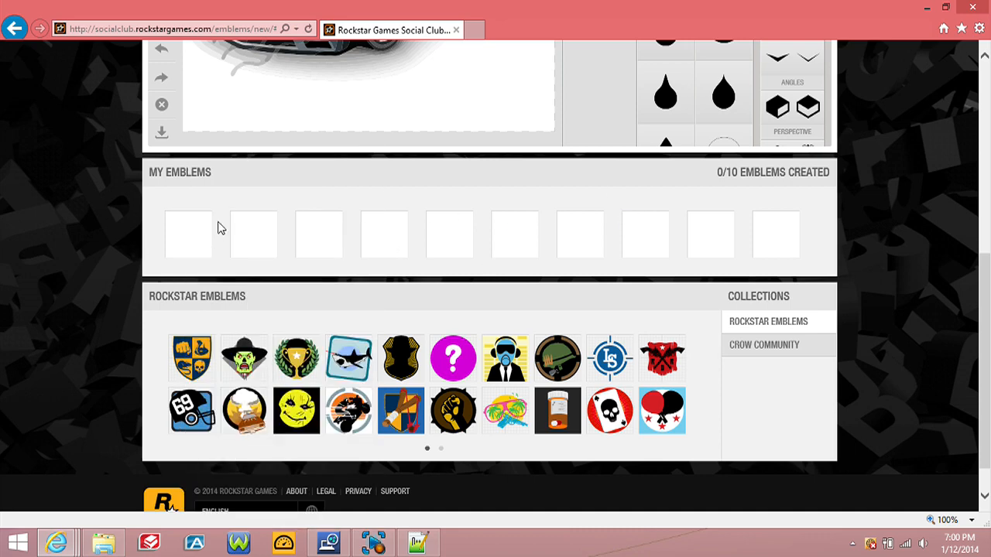
mouse_move(874, 307)
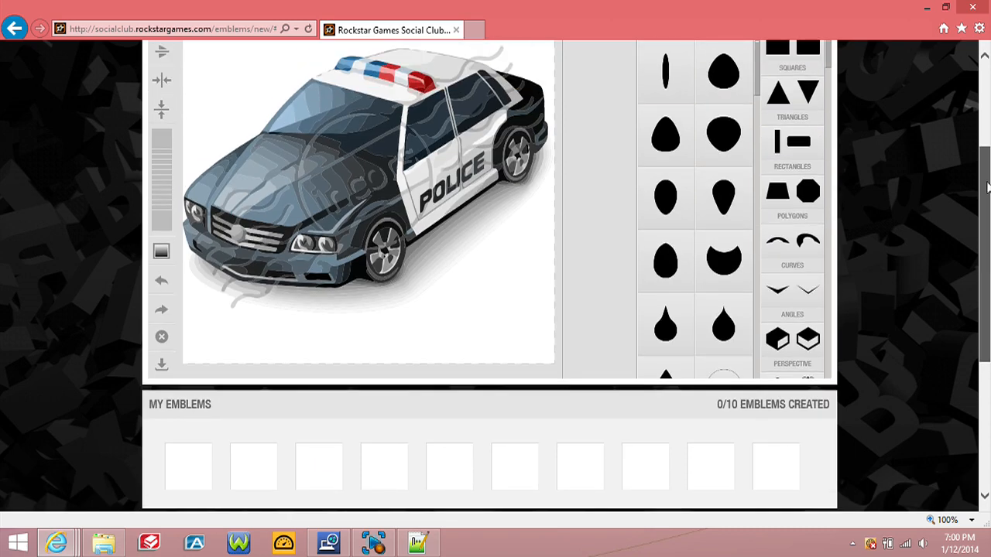
scroll("up", 3)
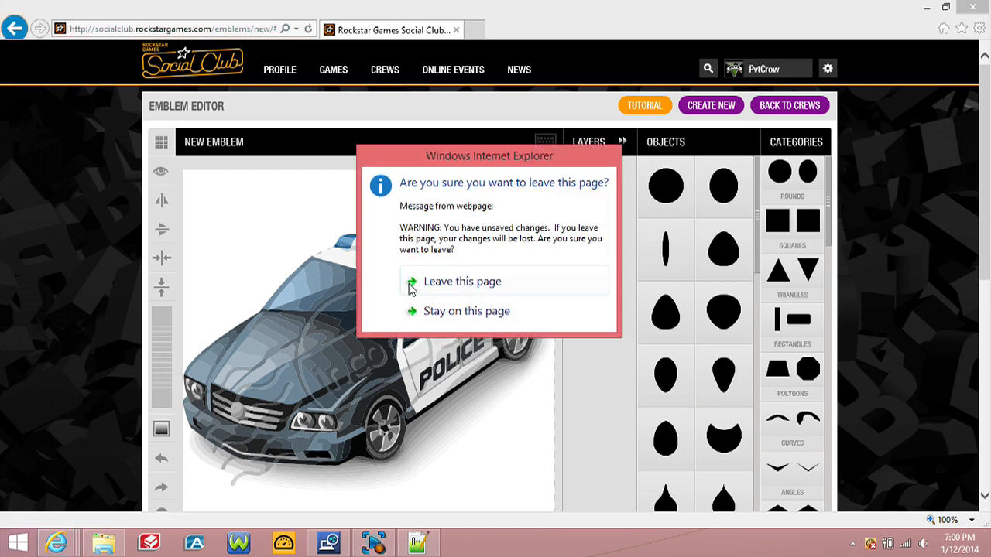
left_click(466, 310)
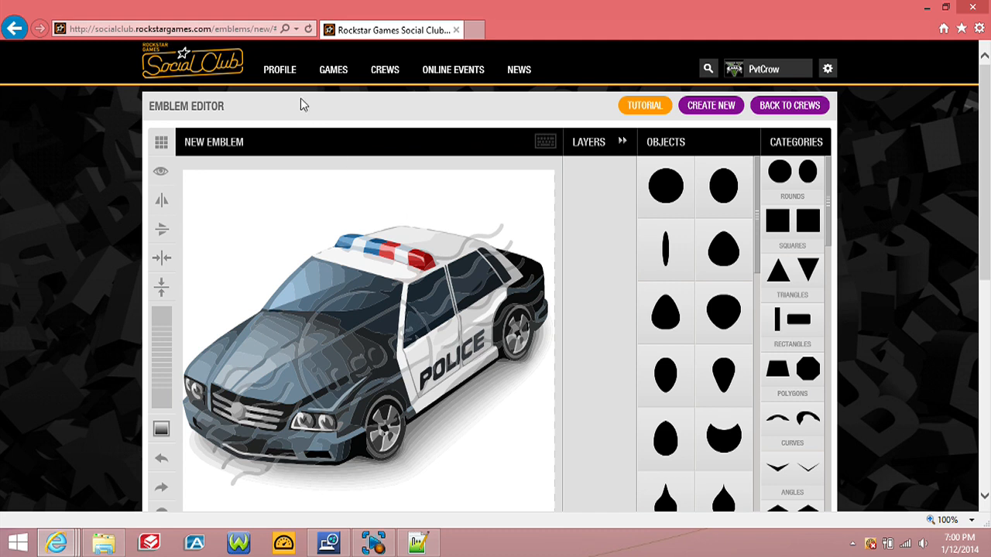
mouse_move(174, 437)
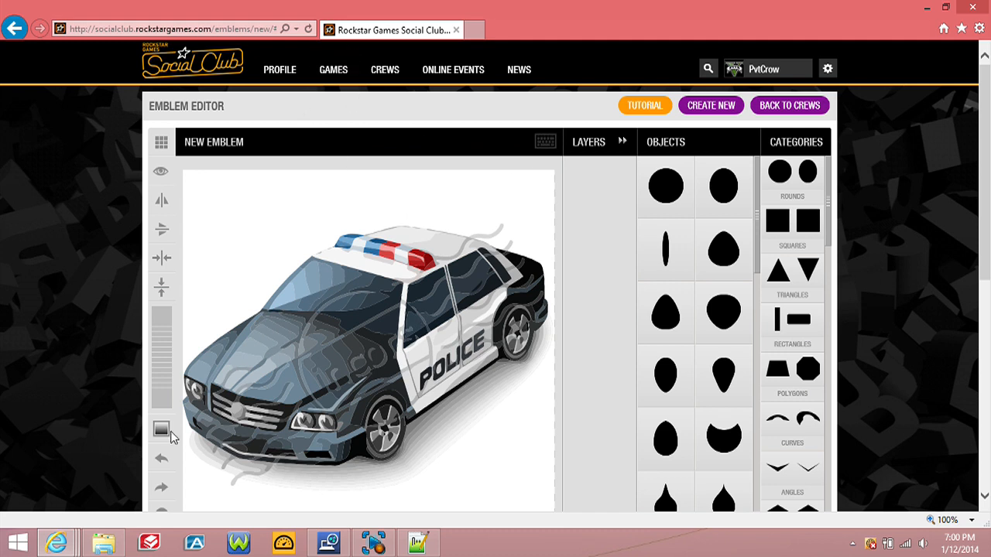